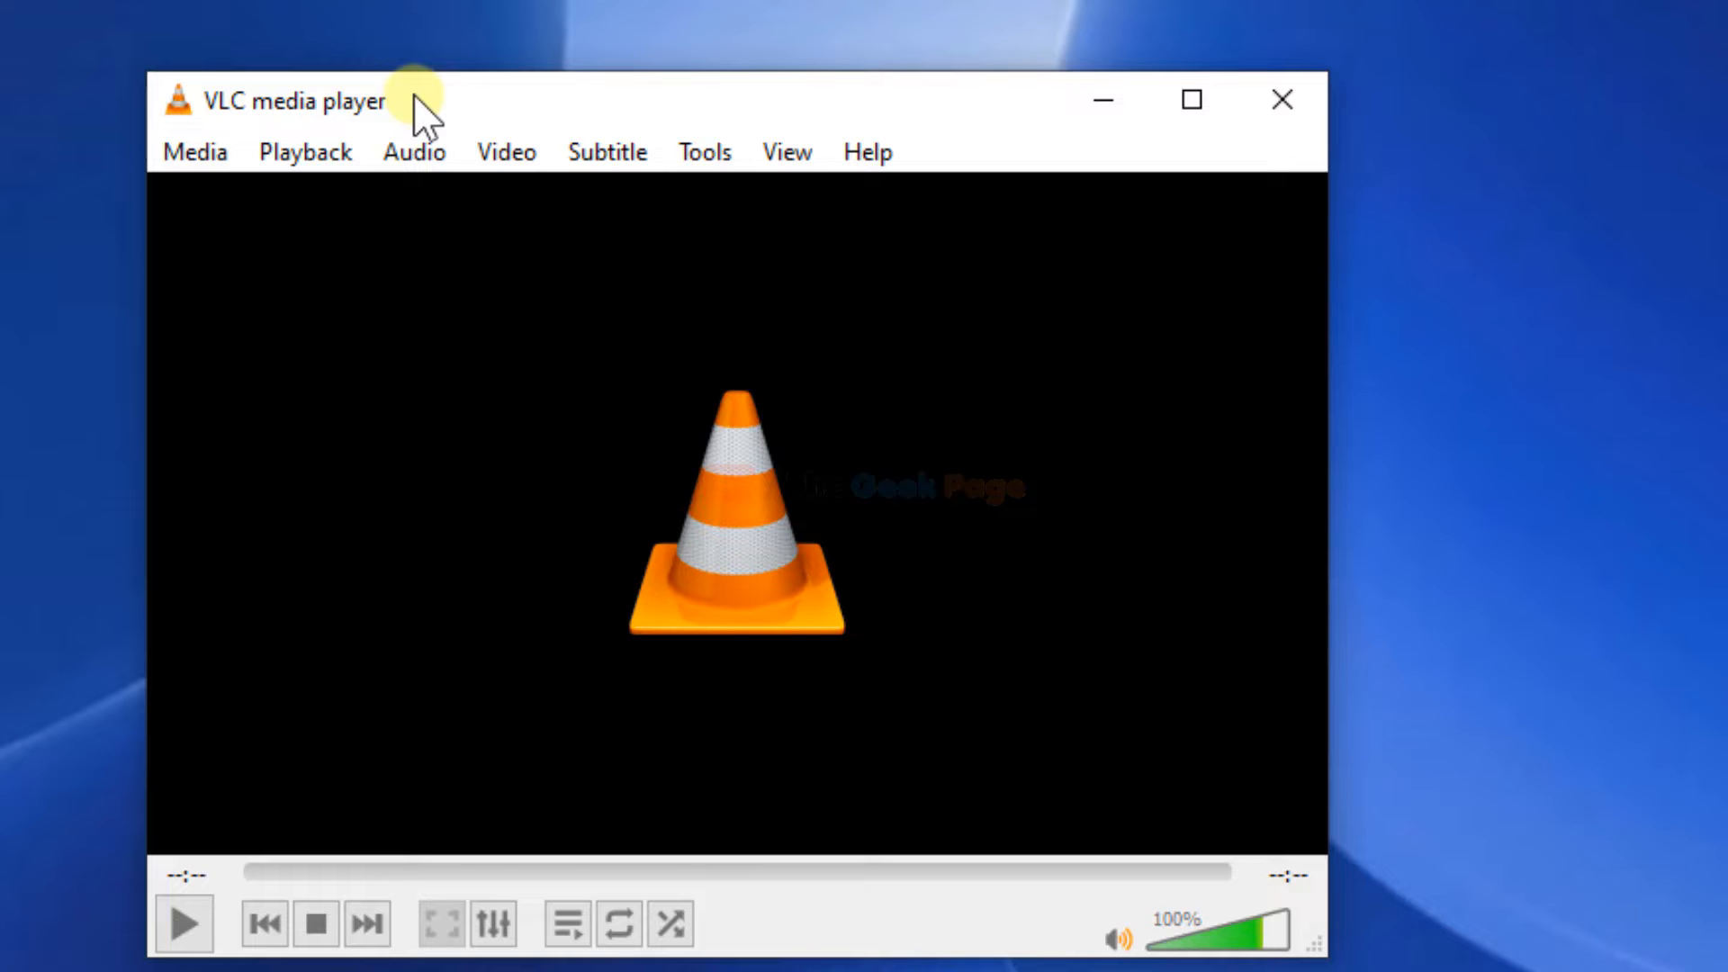
mouse_move(711, 127)
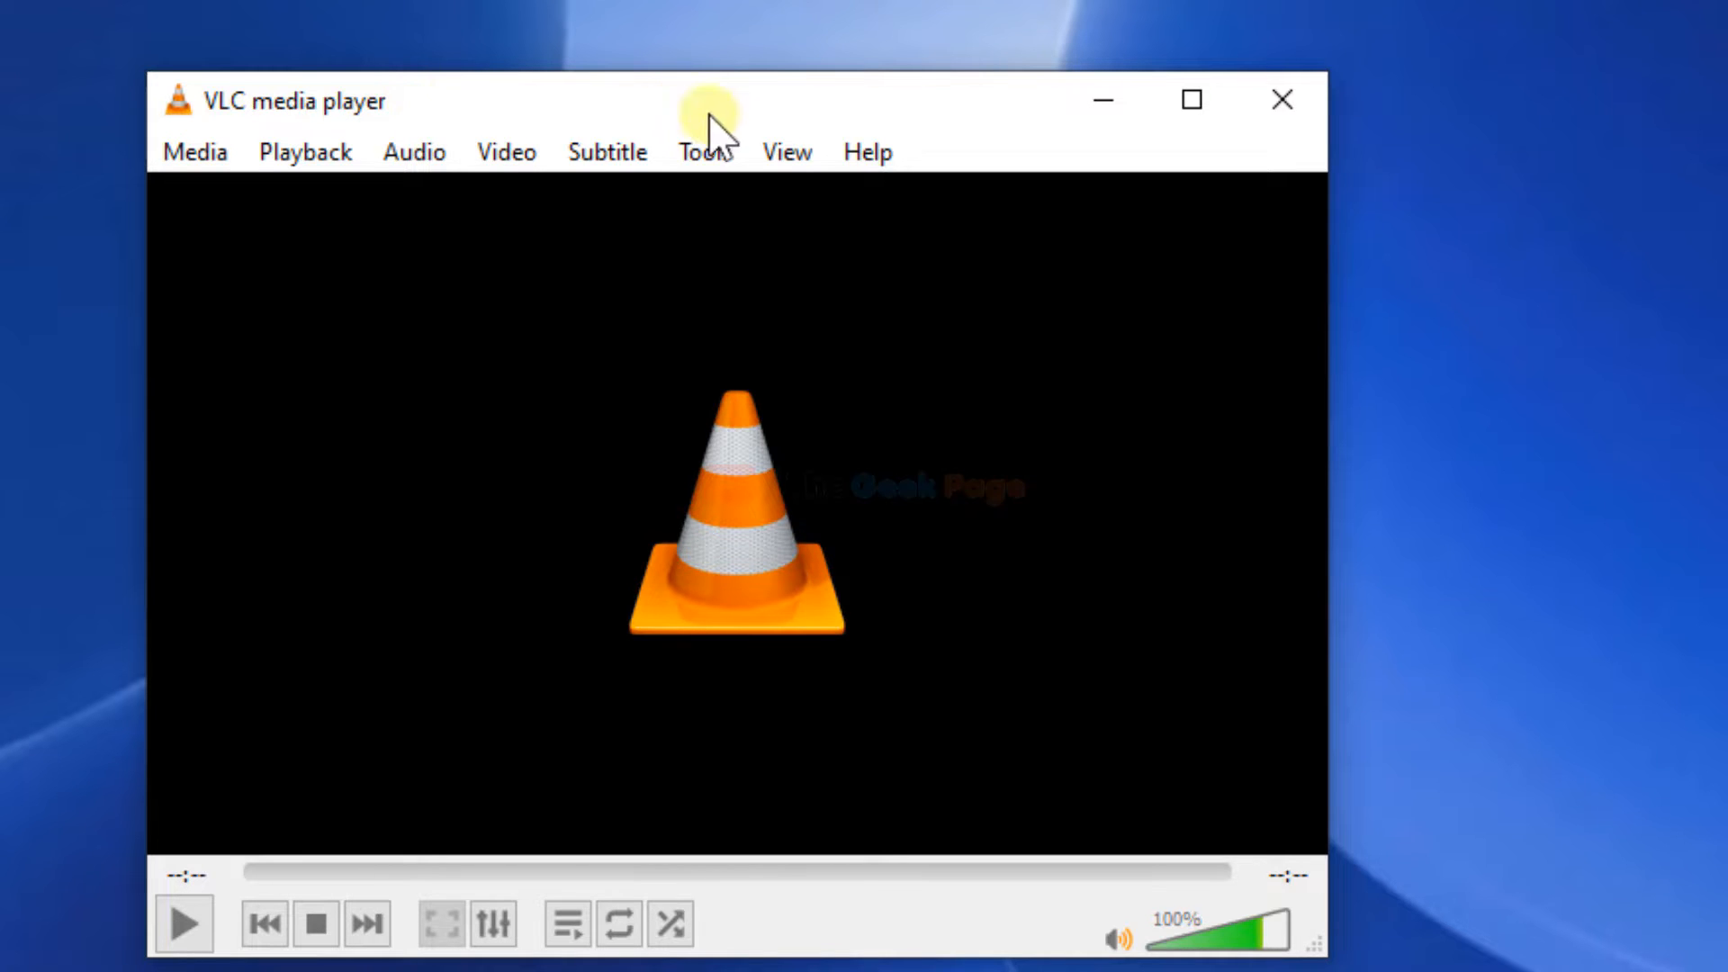
Open VLC's preferences with all settings shown and scroll toward the file caching options.
left_click(694, 151)
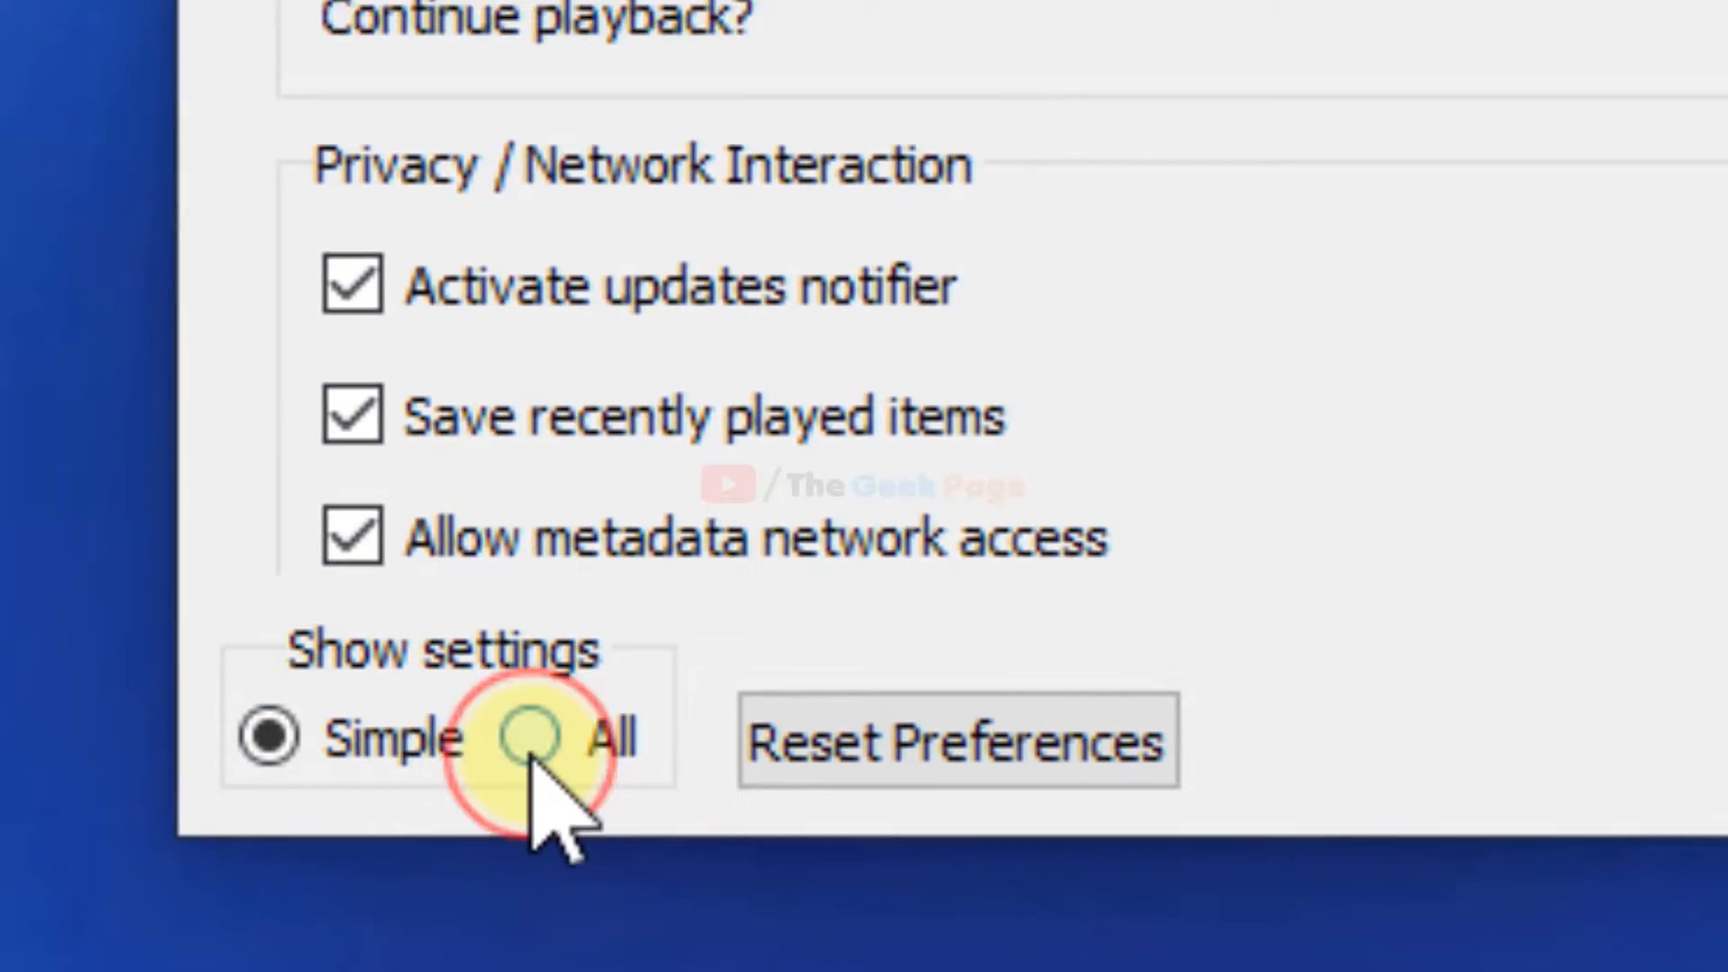
left_click(540, 739)
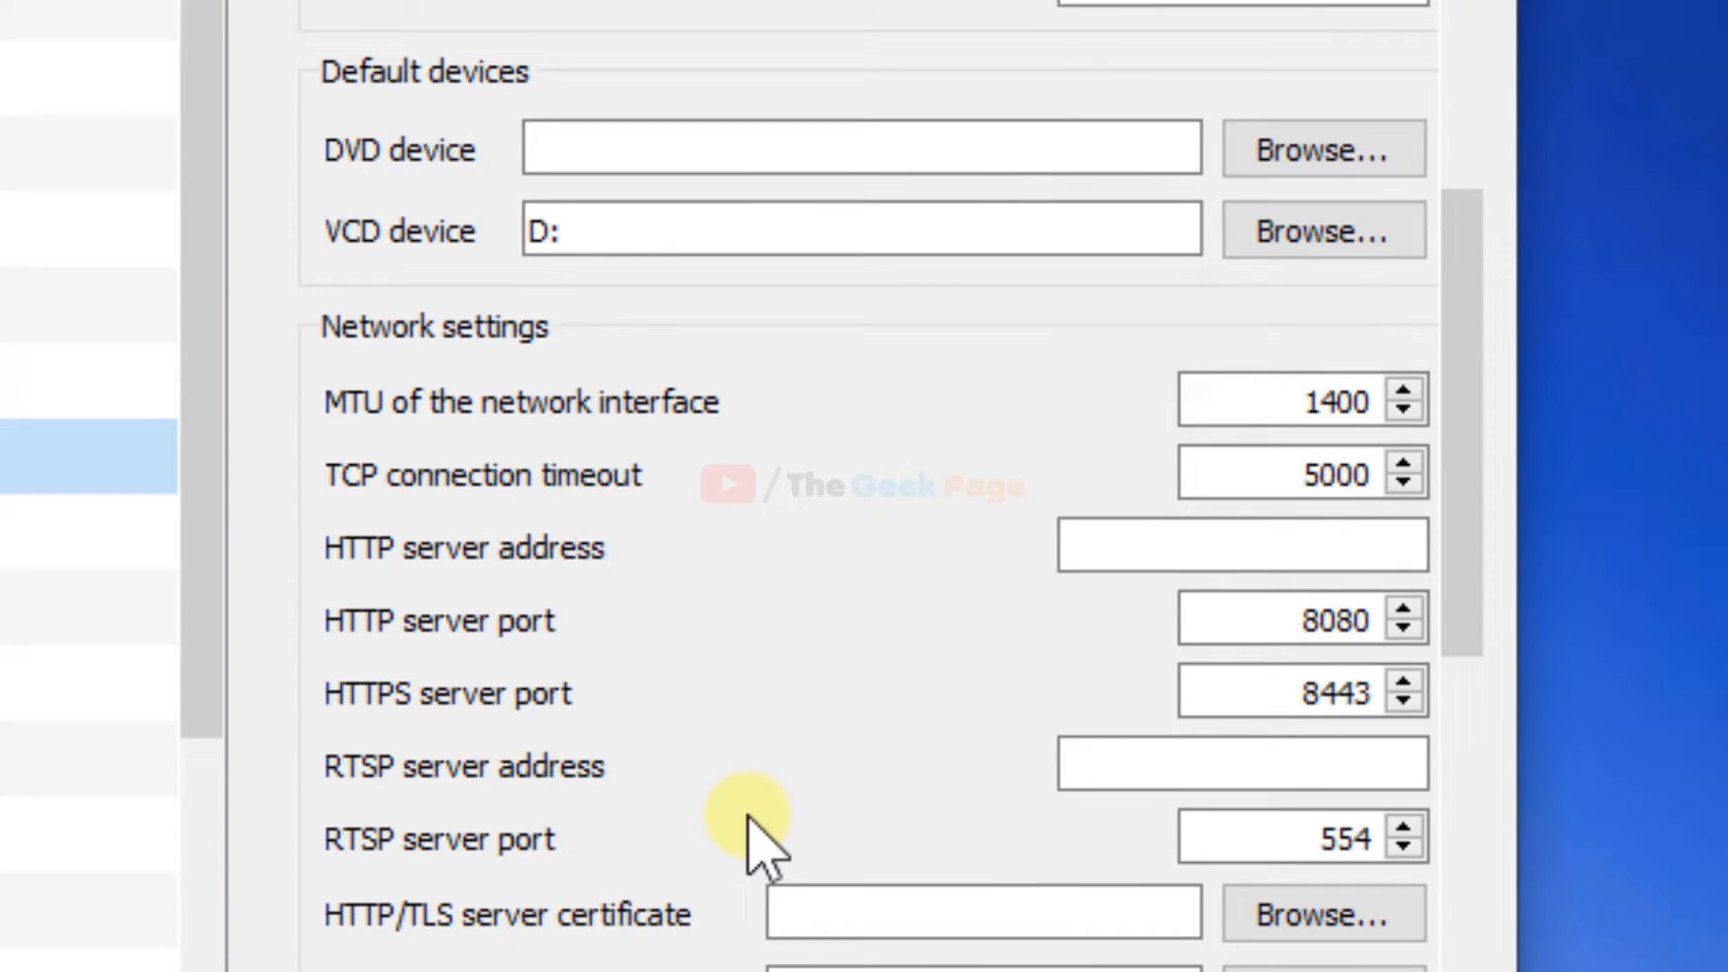
scroll("down", 3)
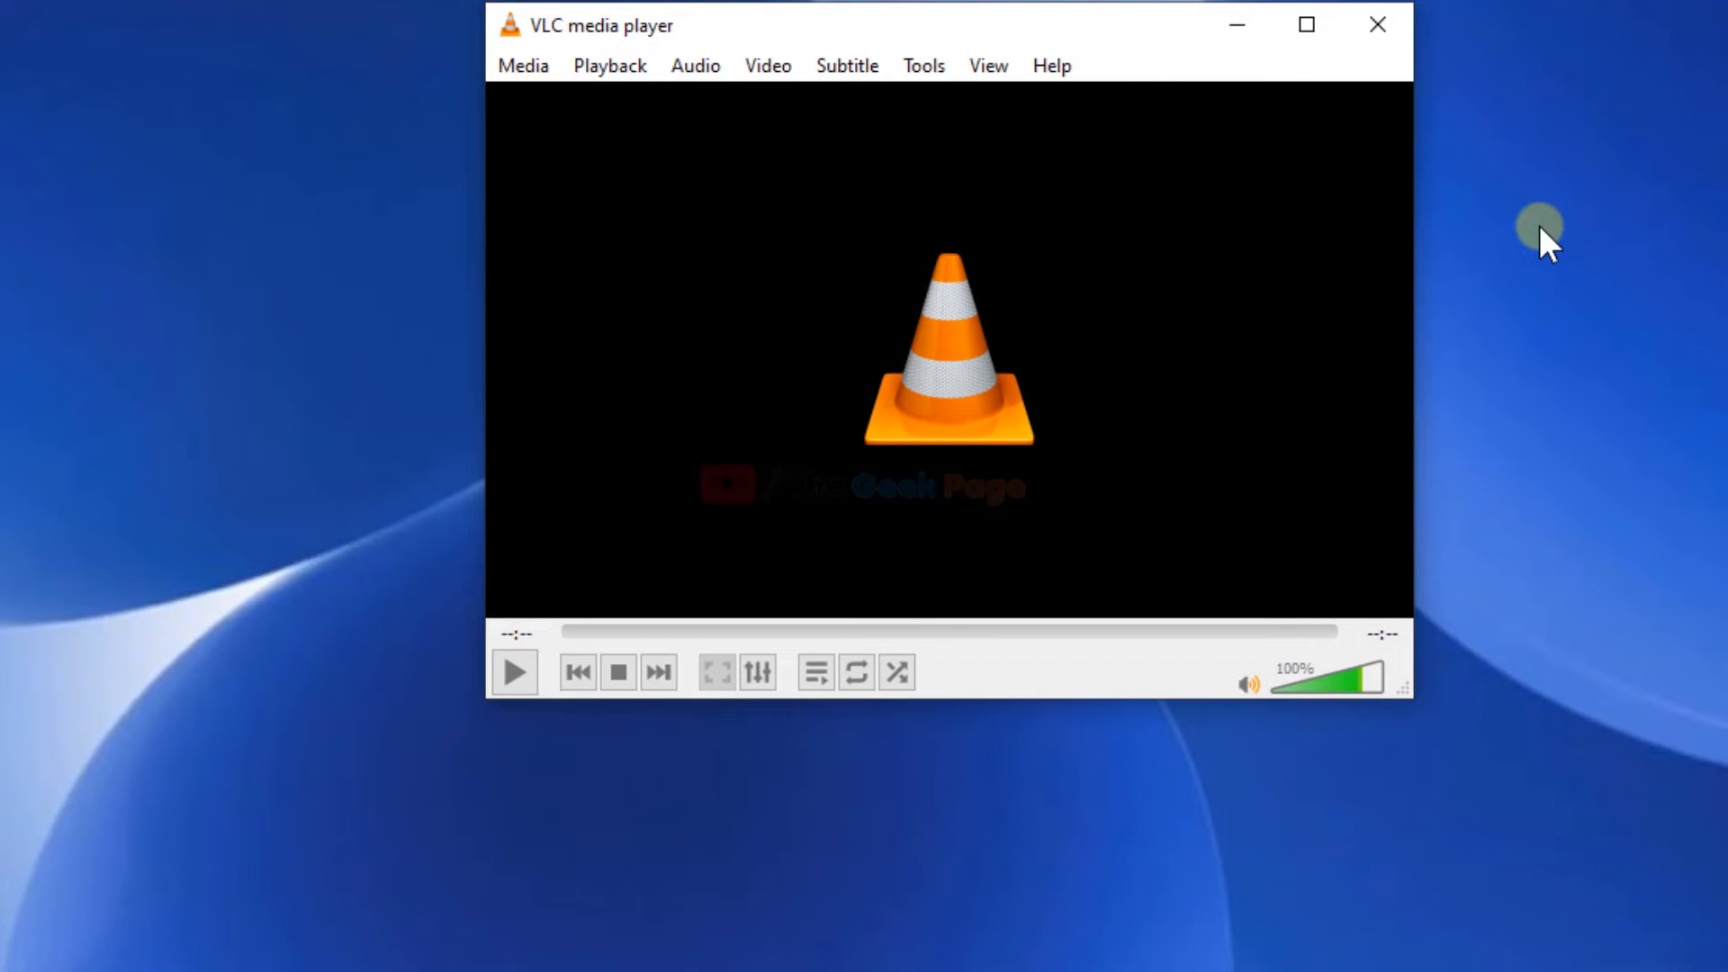
mouse_move(942, 281)
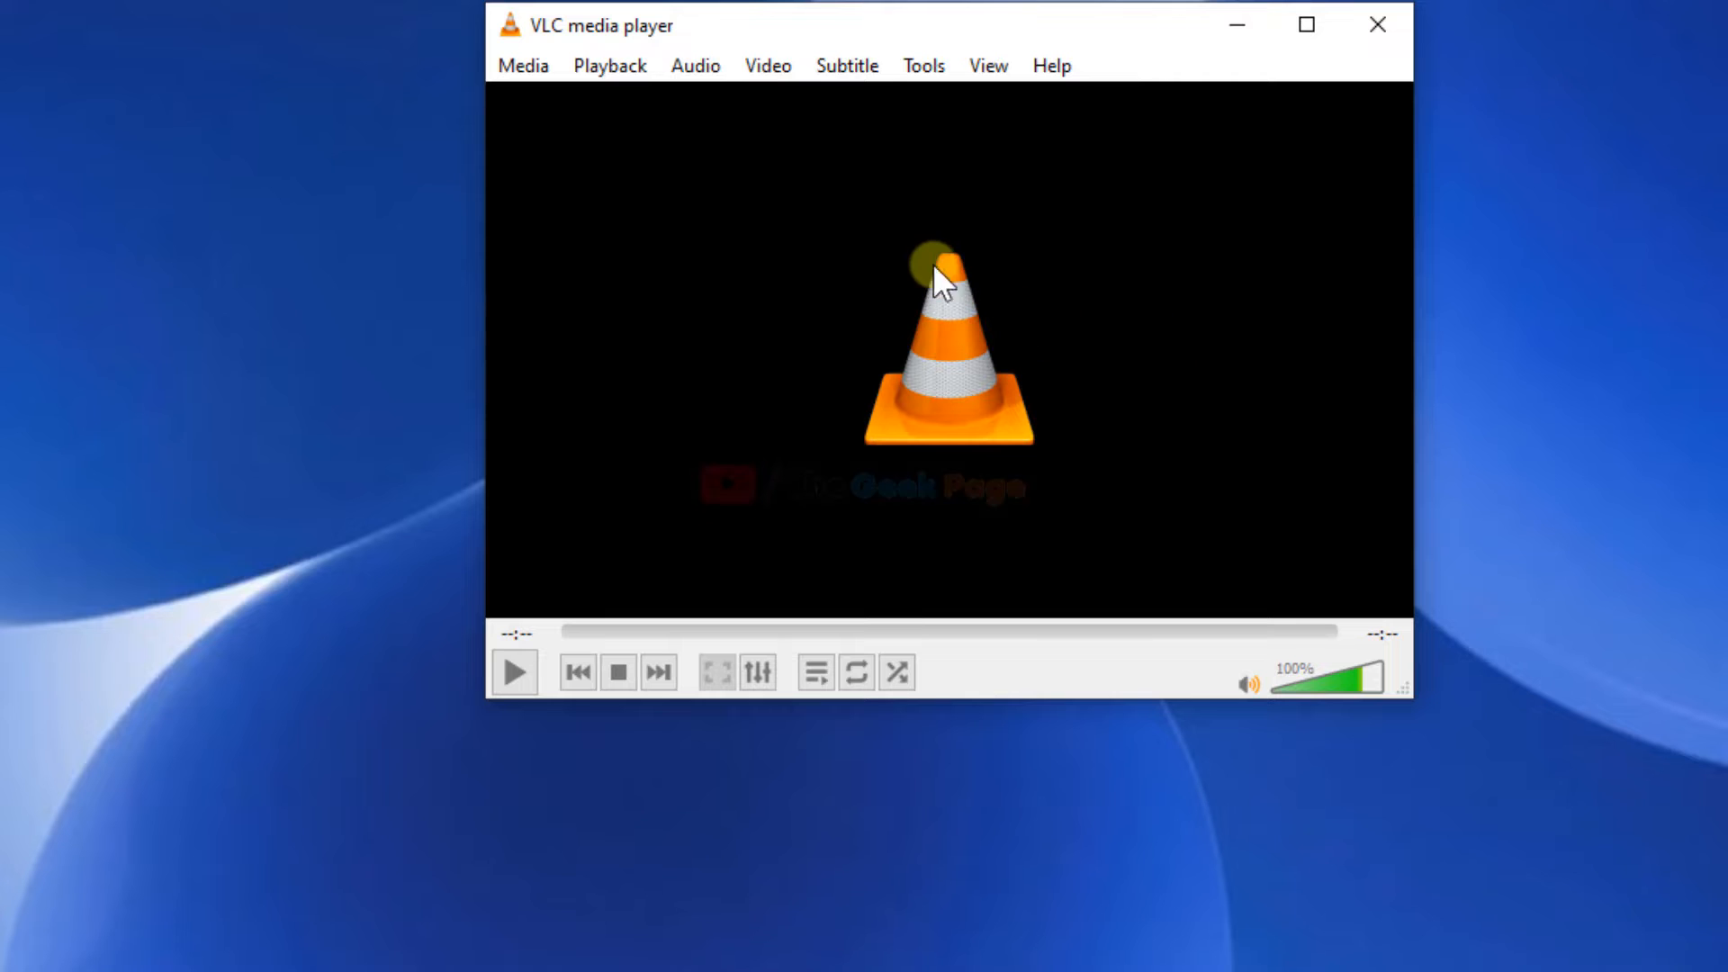
Reopen Preferences in the simple view on the Input / Codecs tab for hardware decoding.
left_click(923, 65)
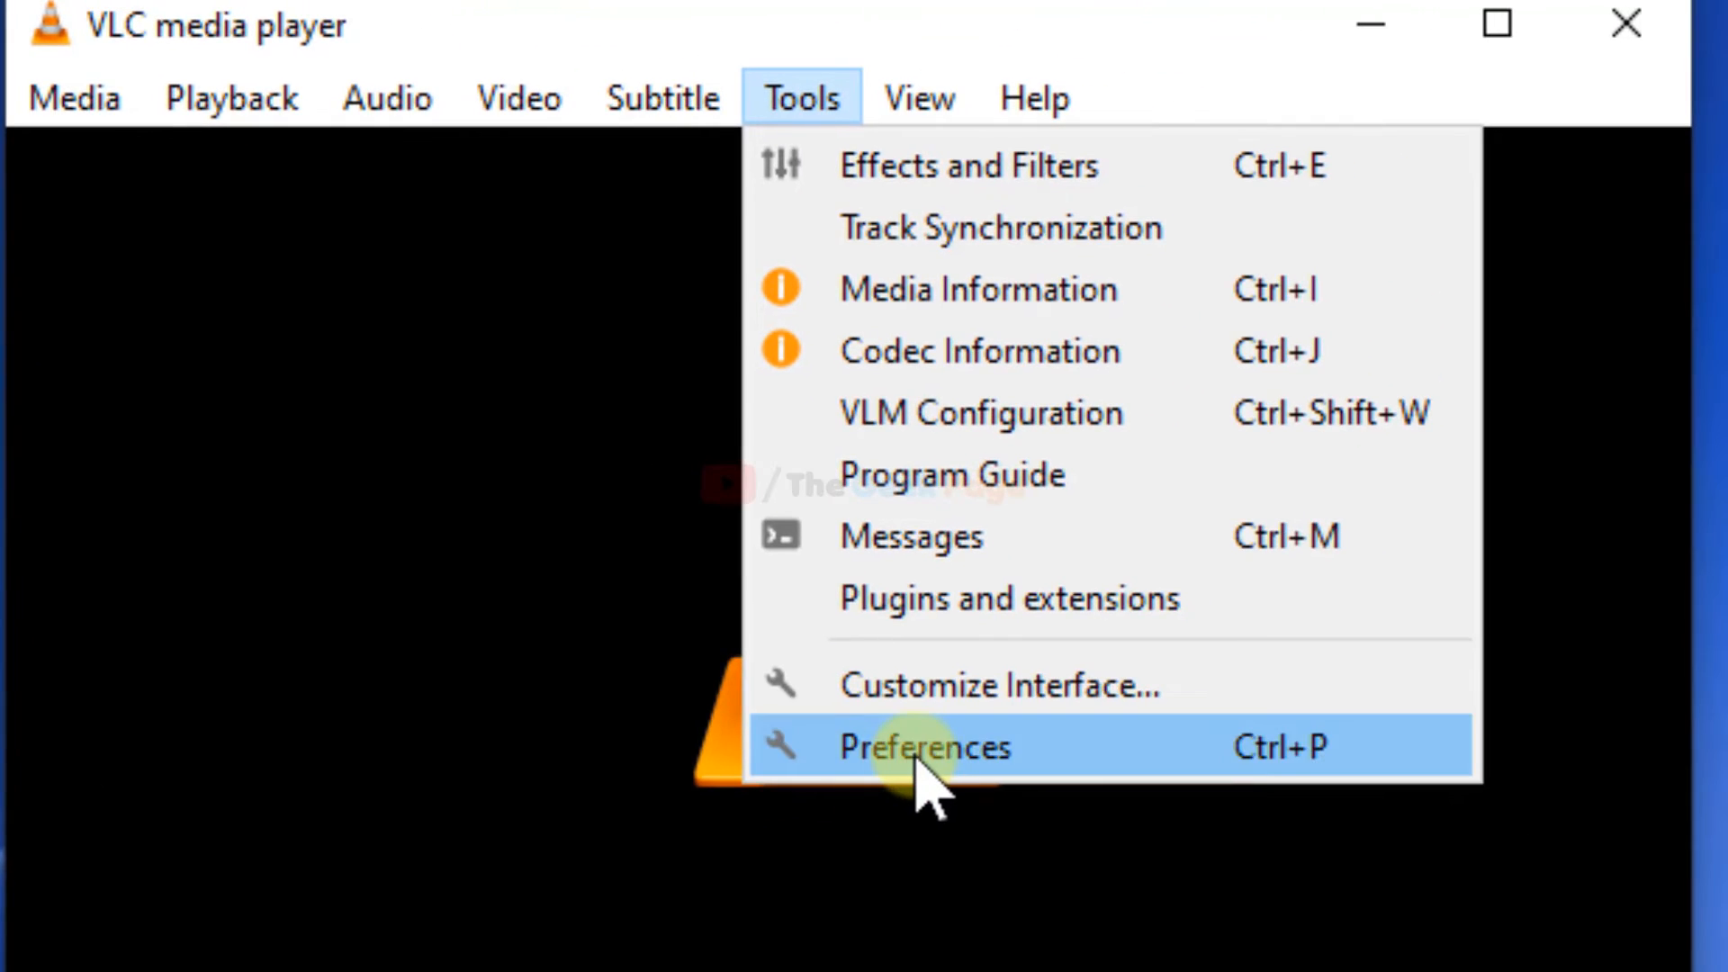
left_click(923, 746)
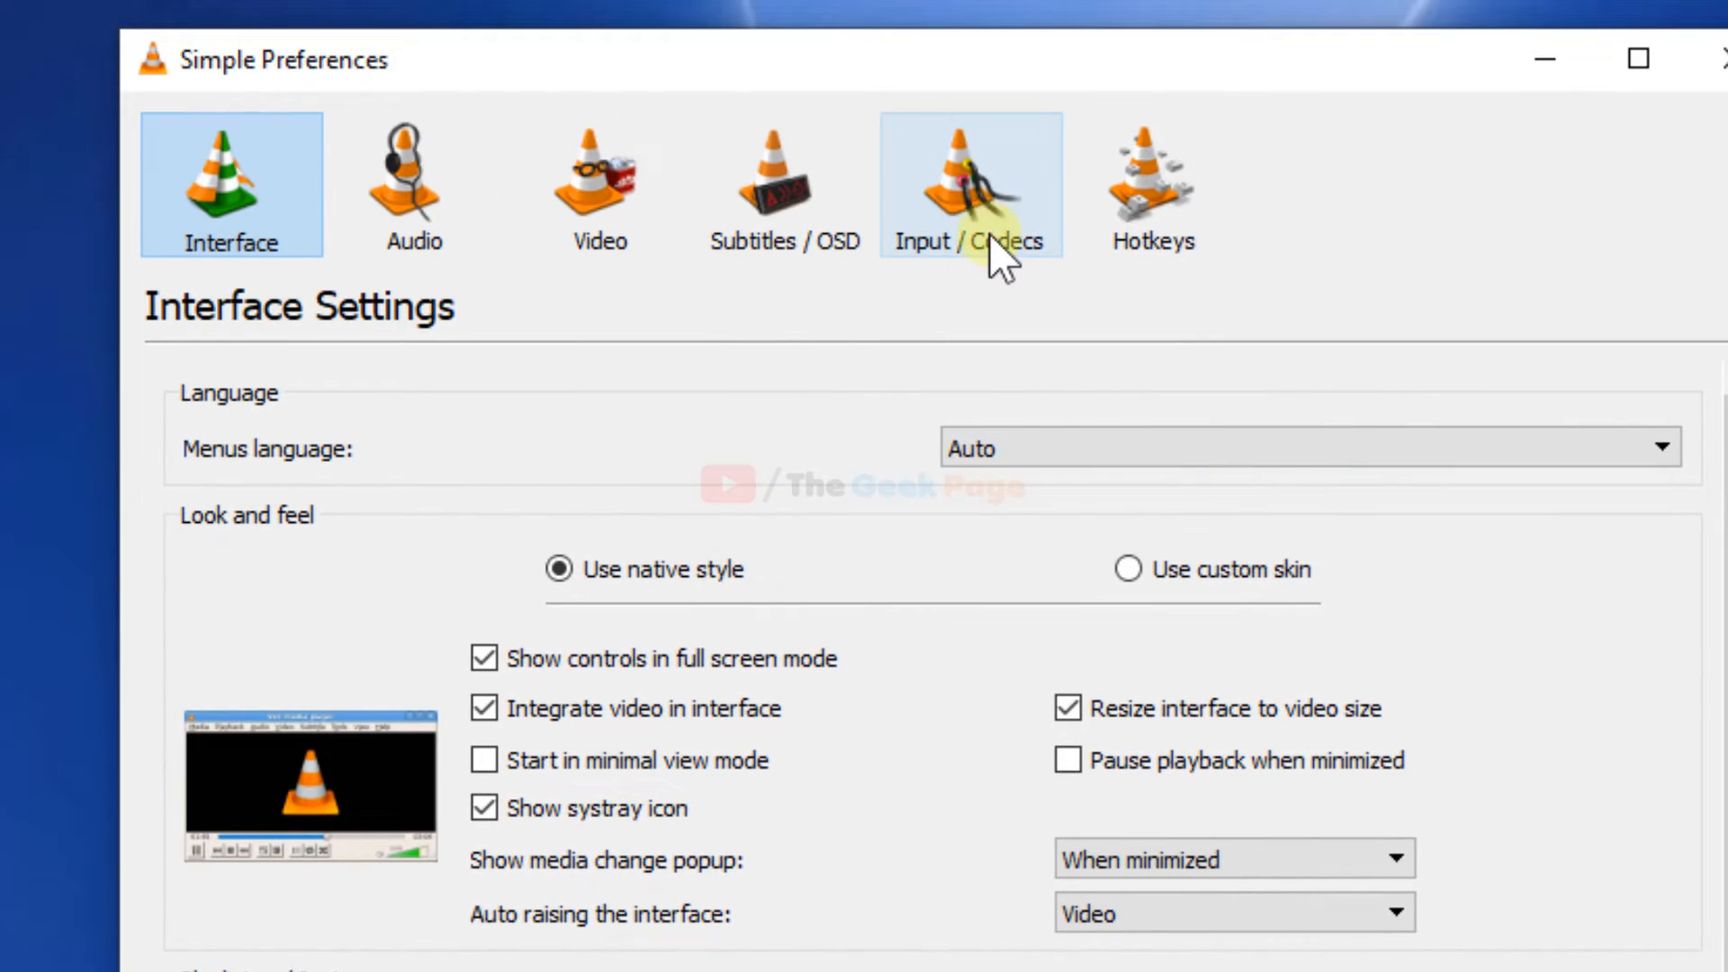
left_click(971, 184)
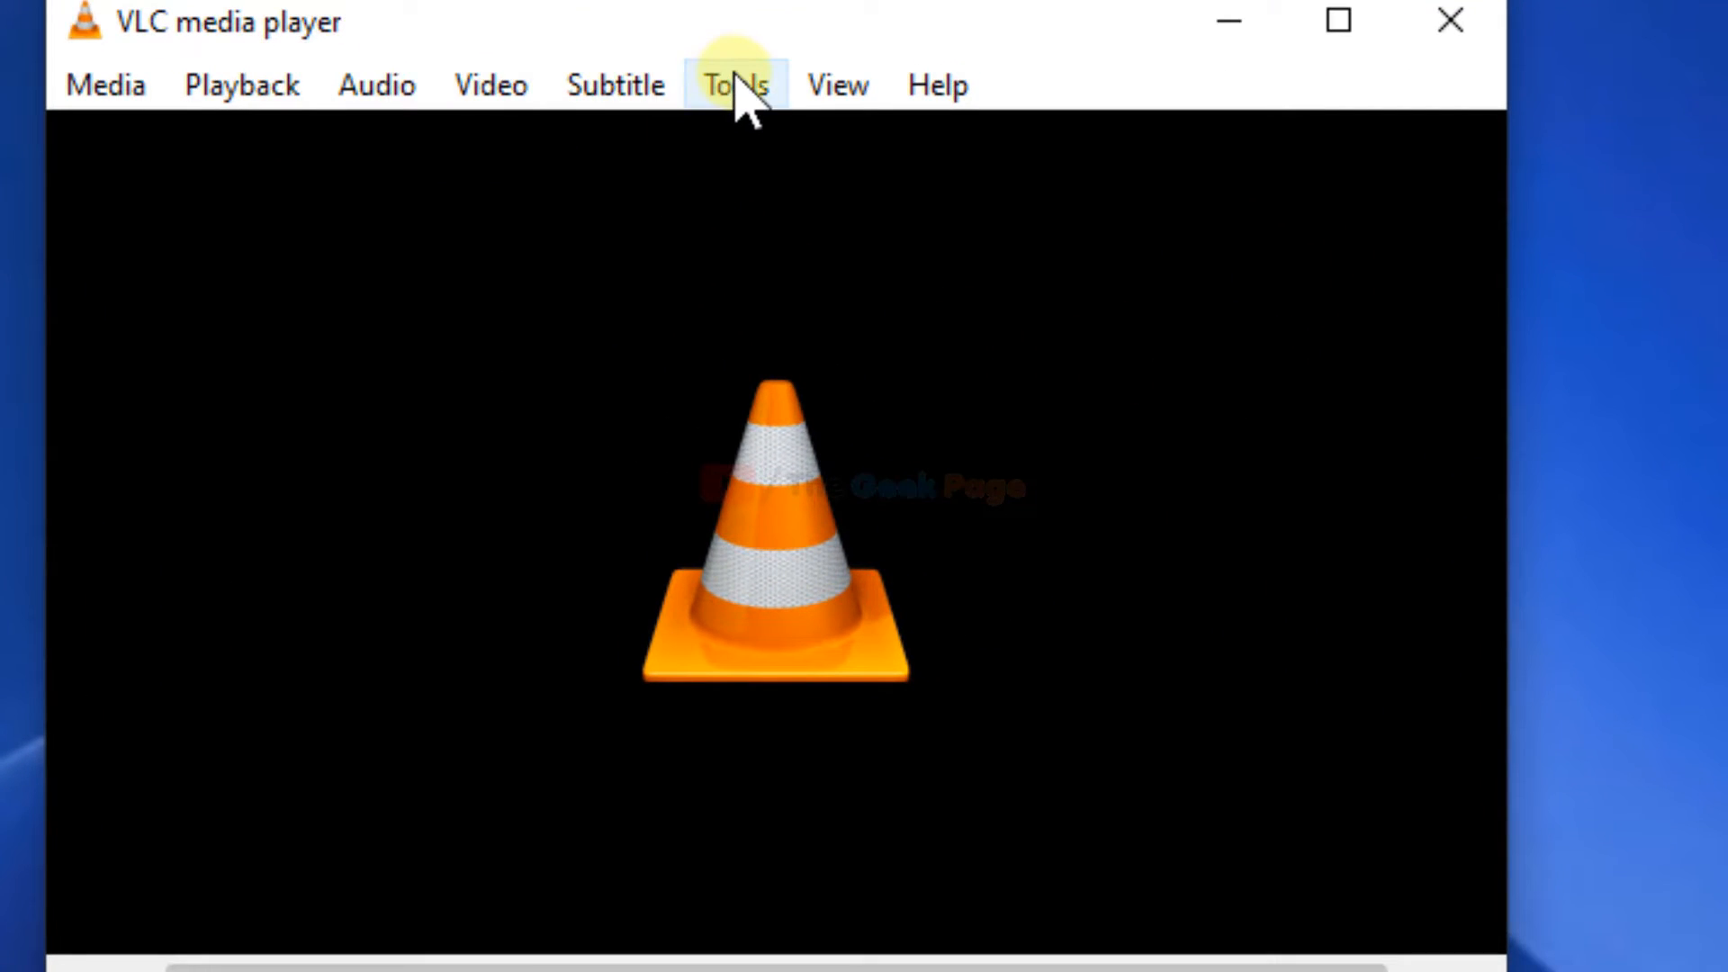
Open all preferences and navigate to Video > Output modules.
left_click(735, 84)
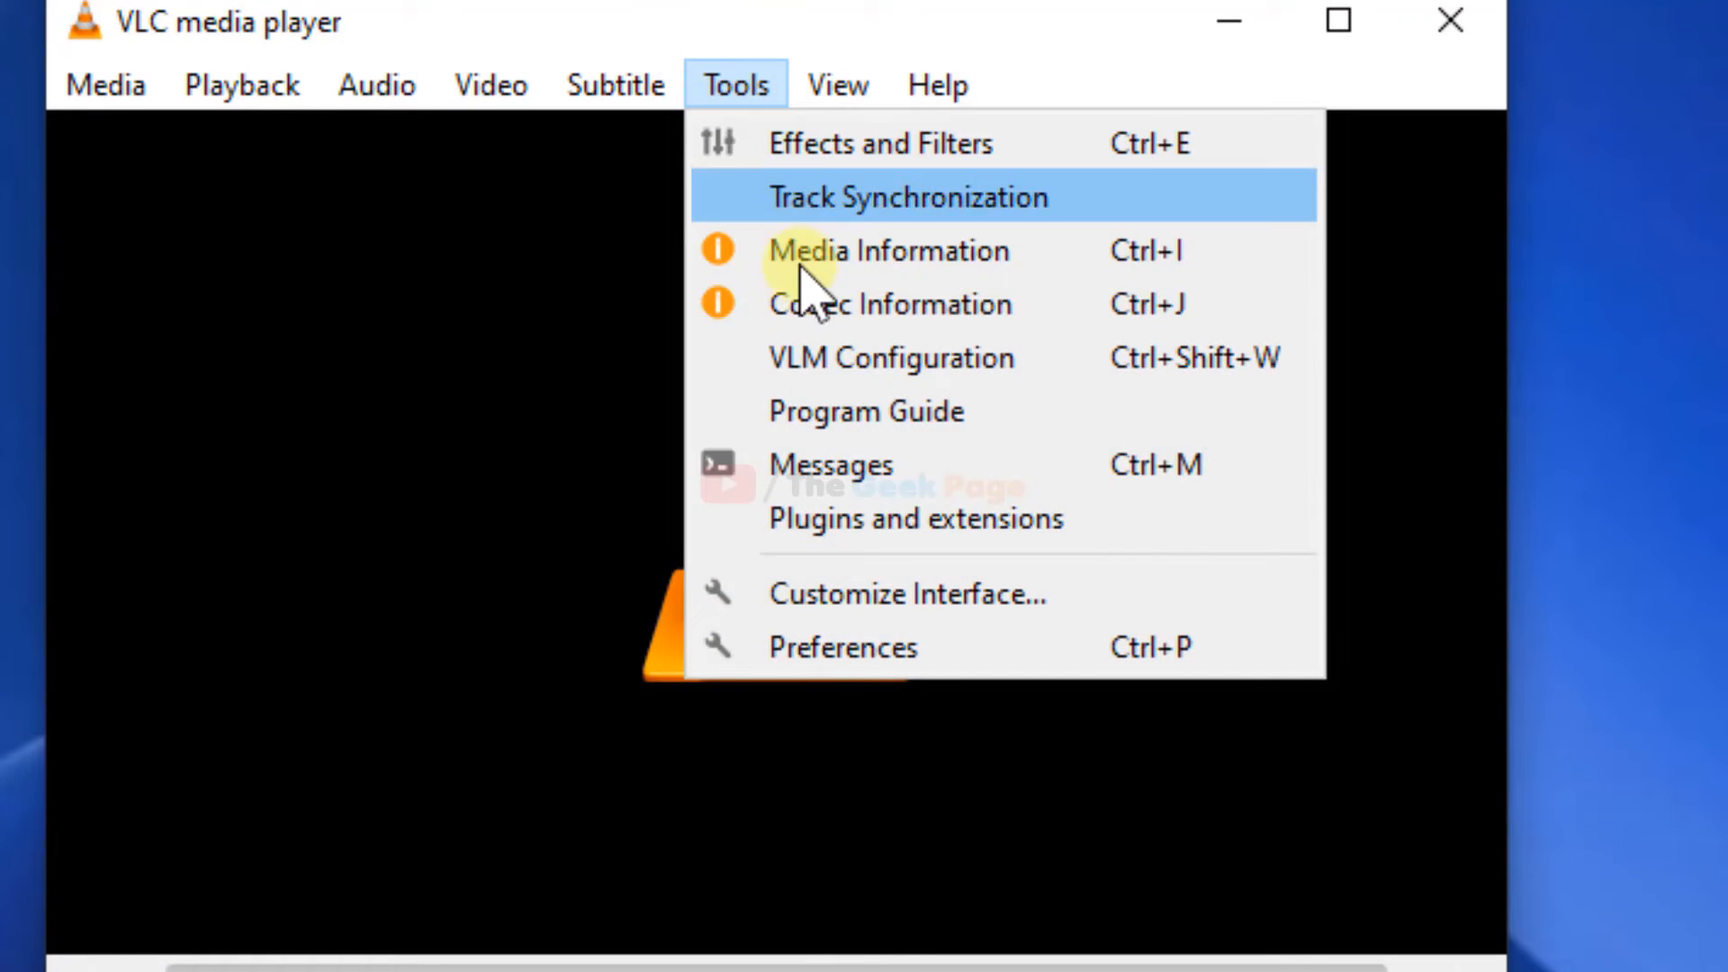
left_click(843, 648)
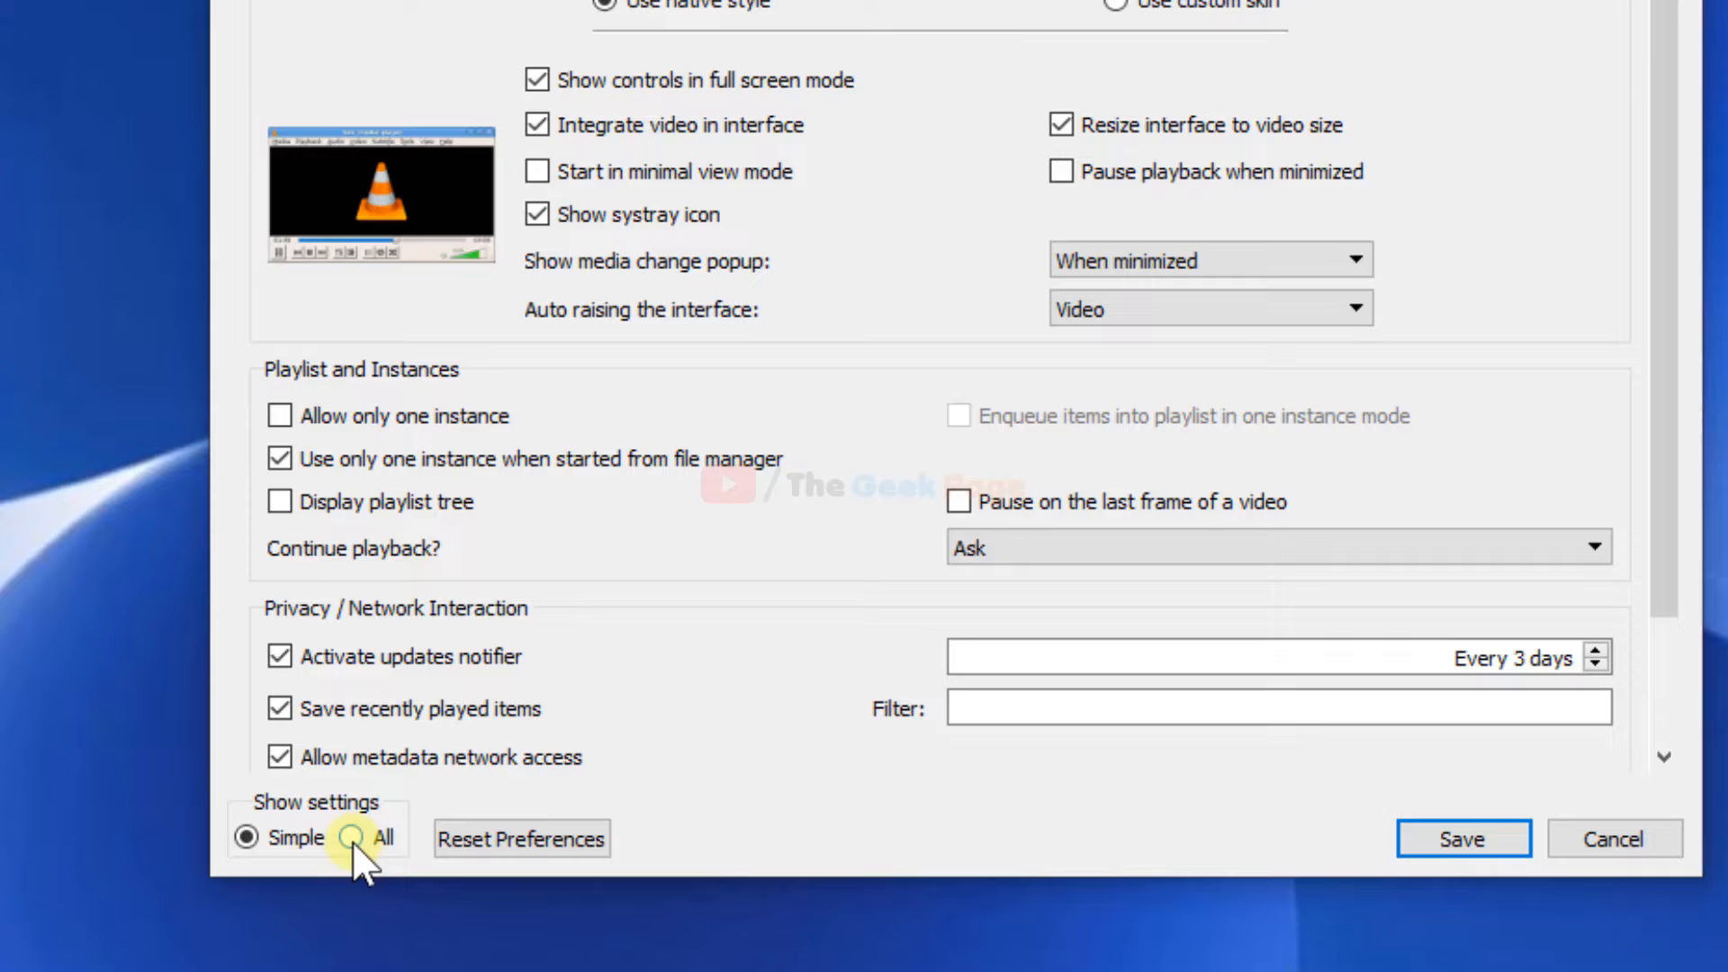
left_click(353, 838)
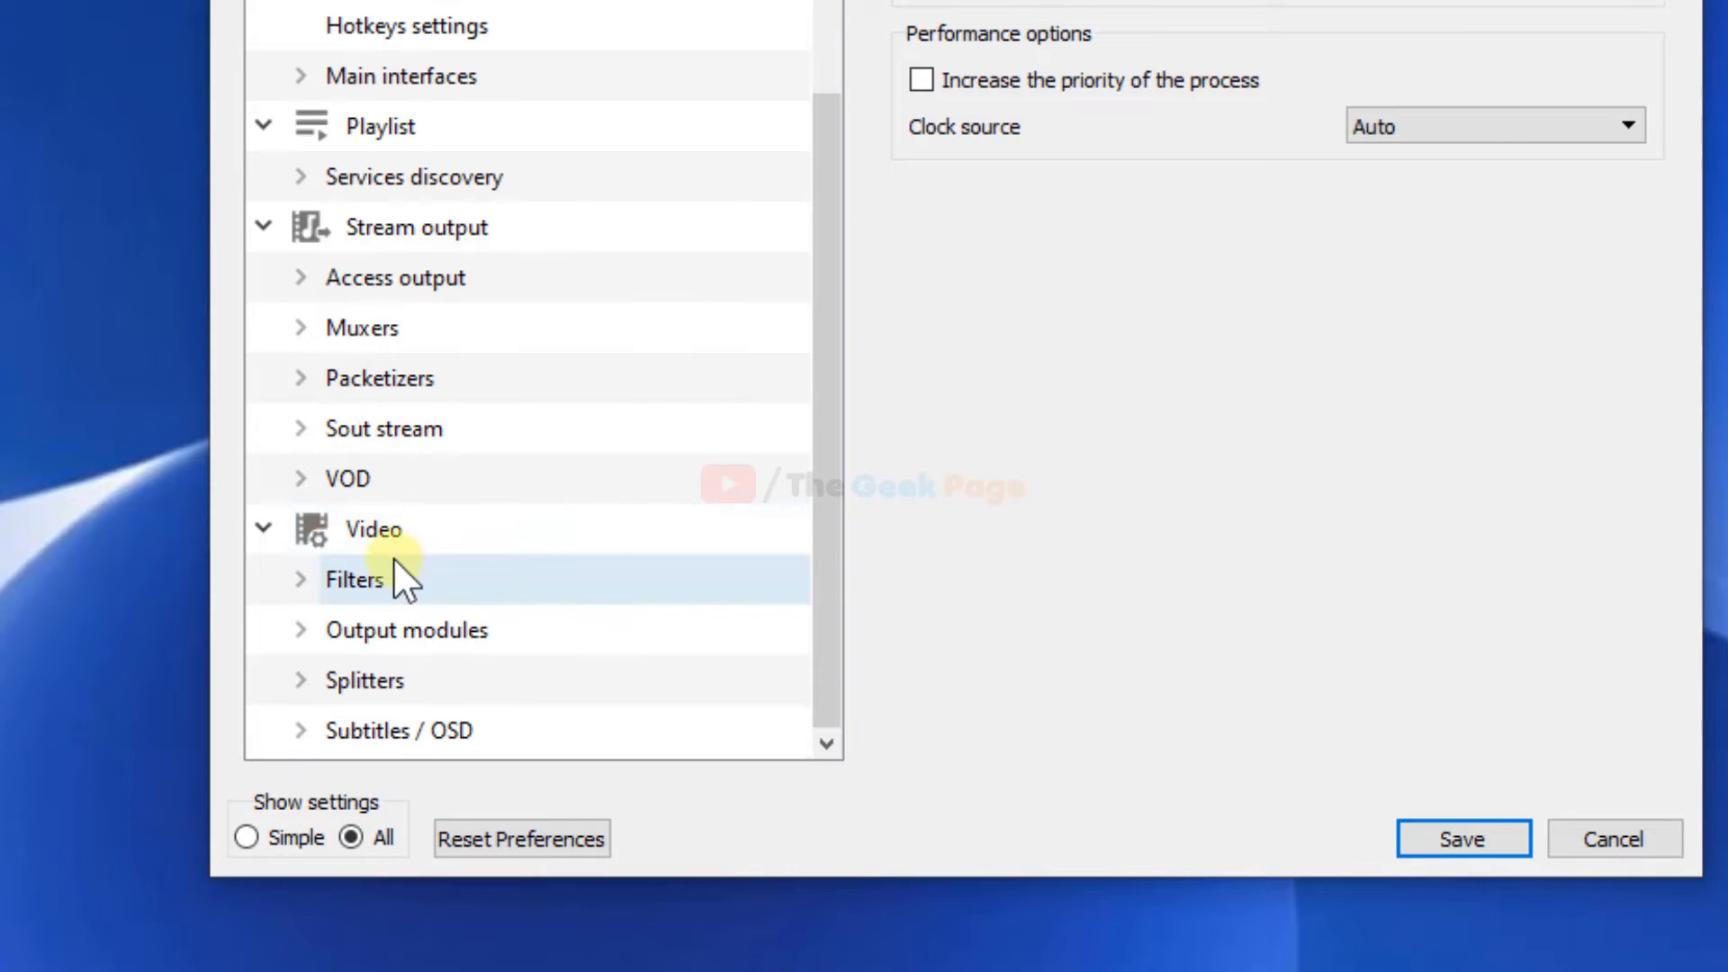
left_click(373, 529)
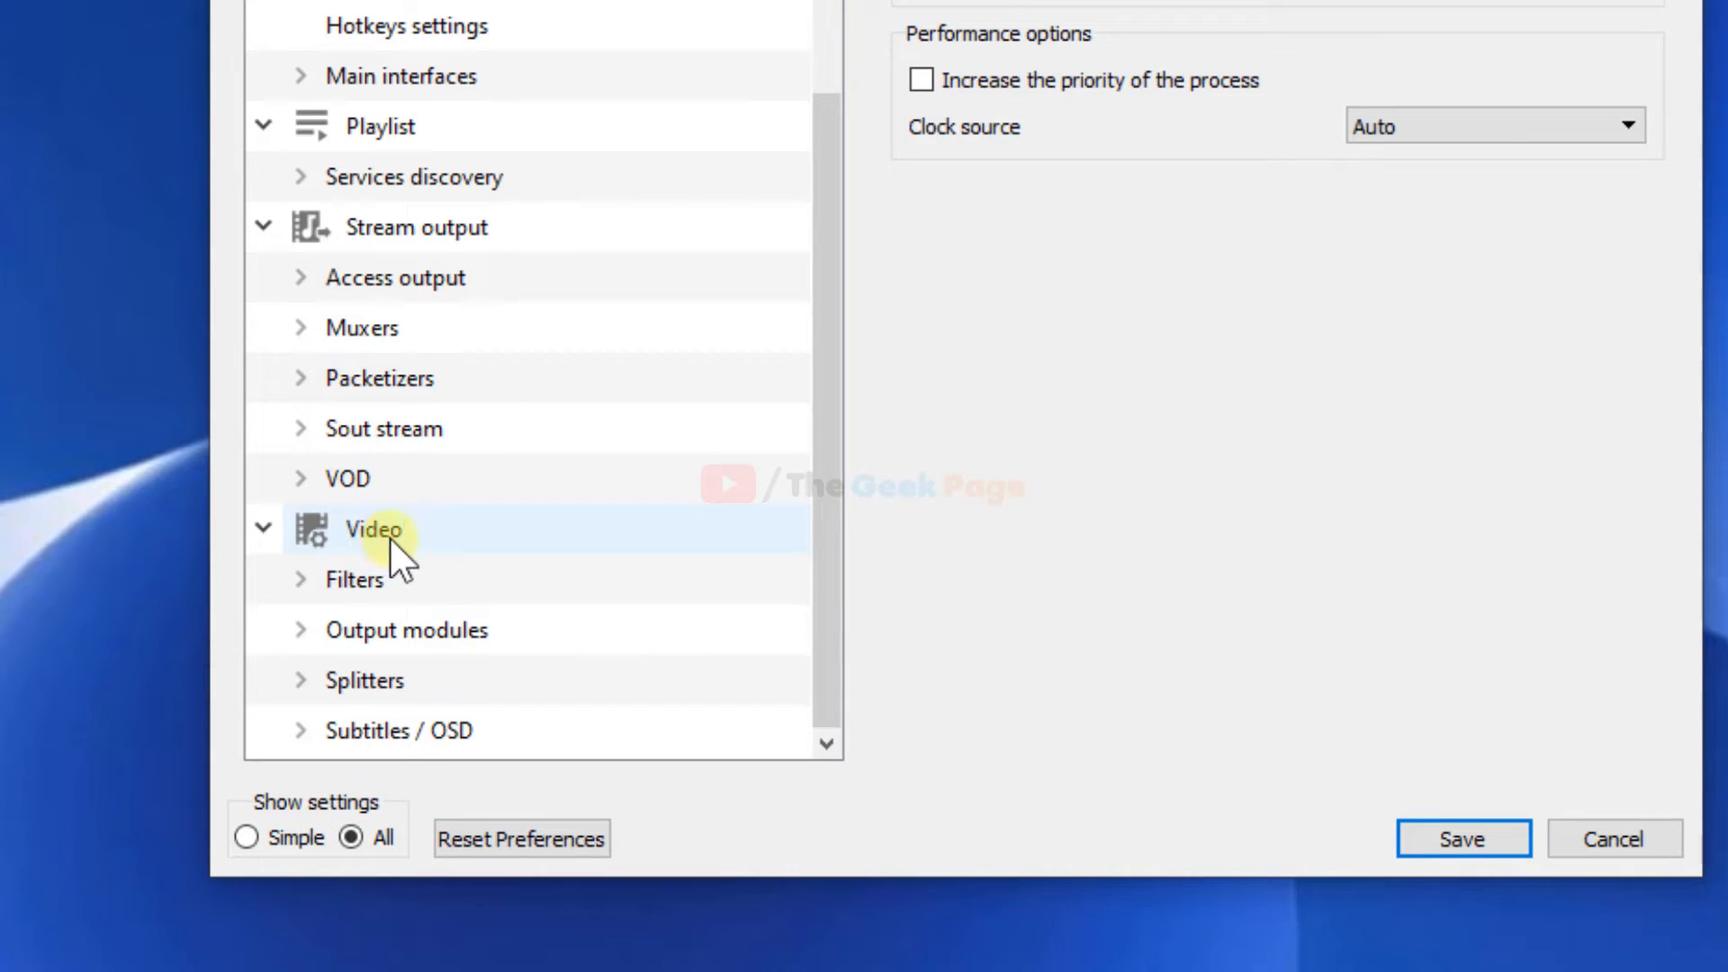
left_click(407, 629)
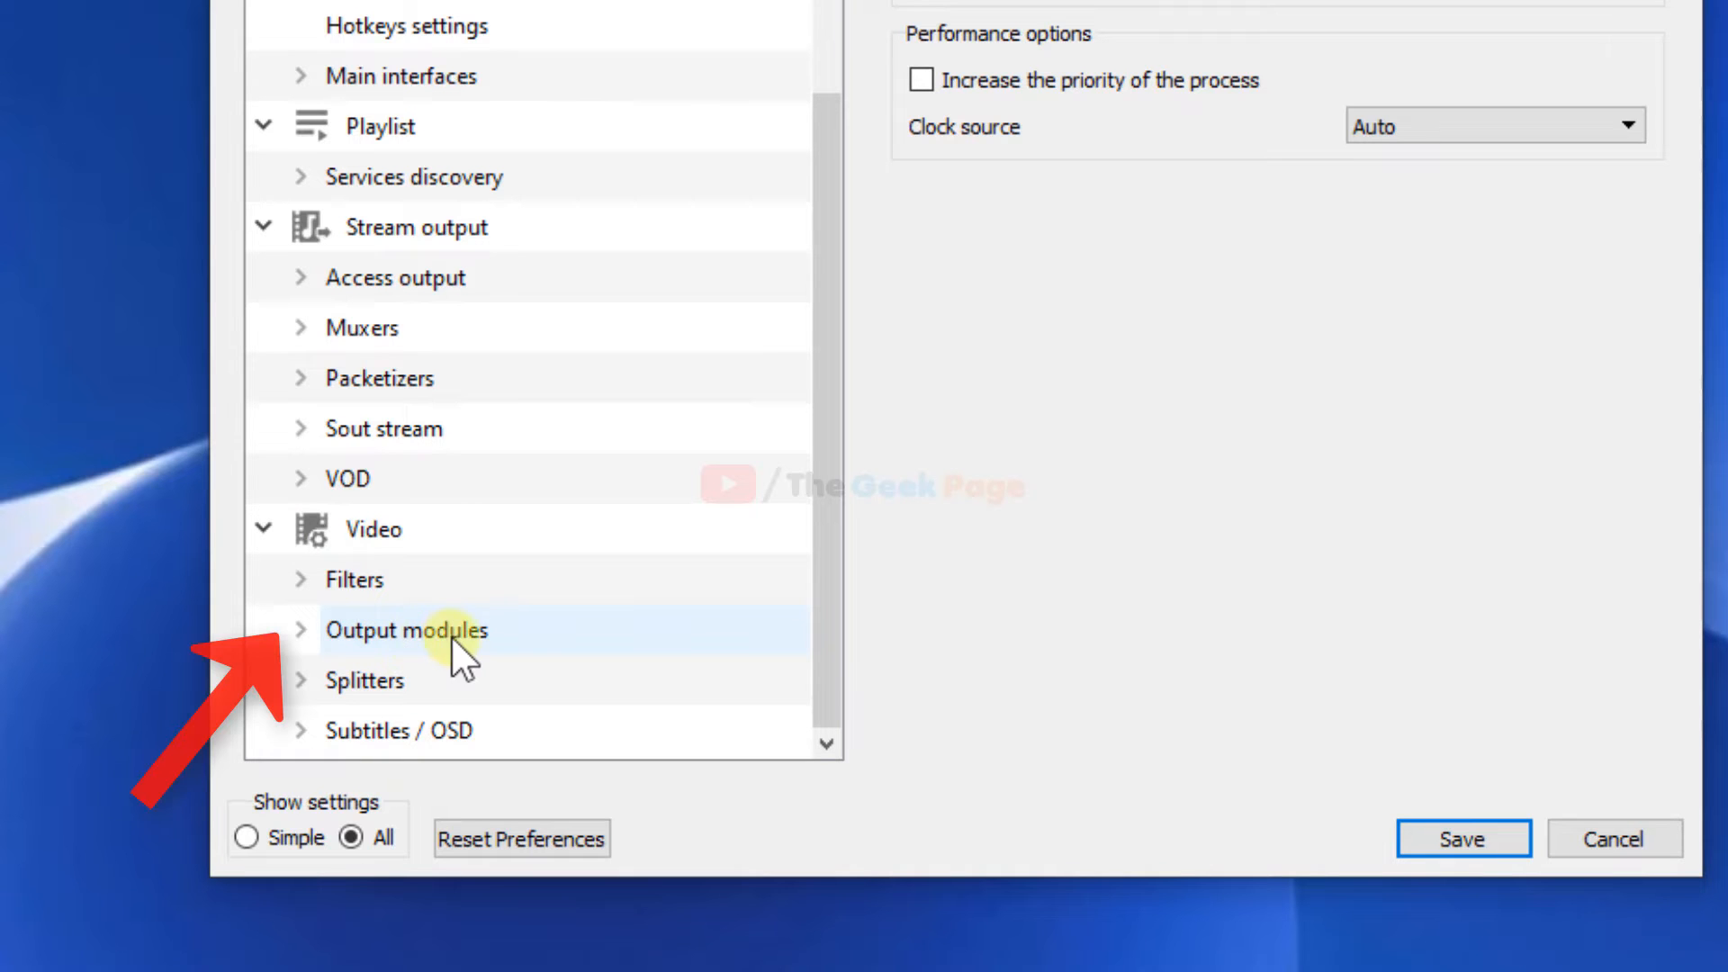
left_click(406, 629)
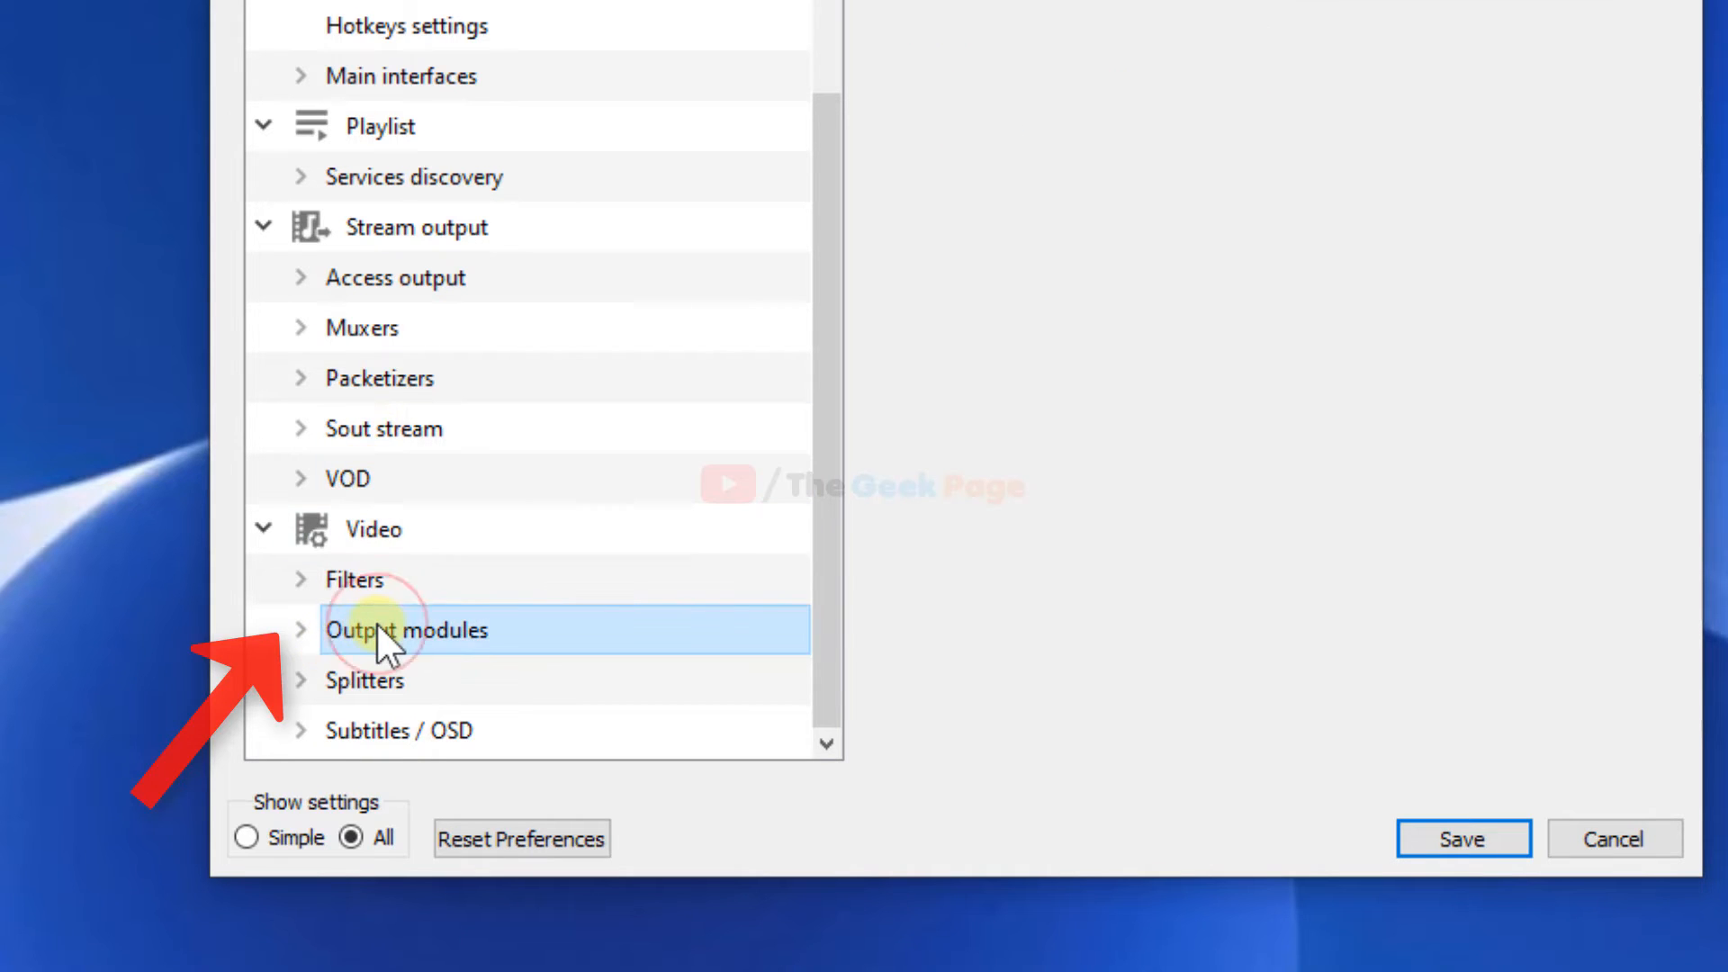
left_click(406, 629)
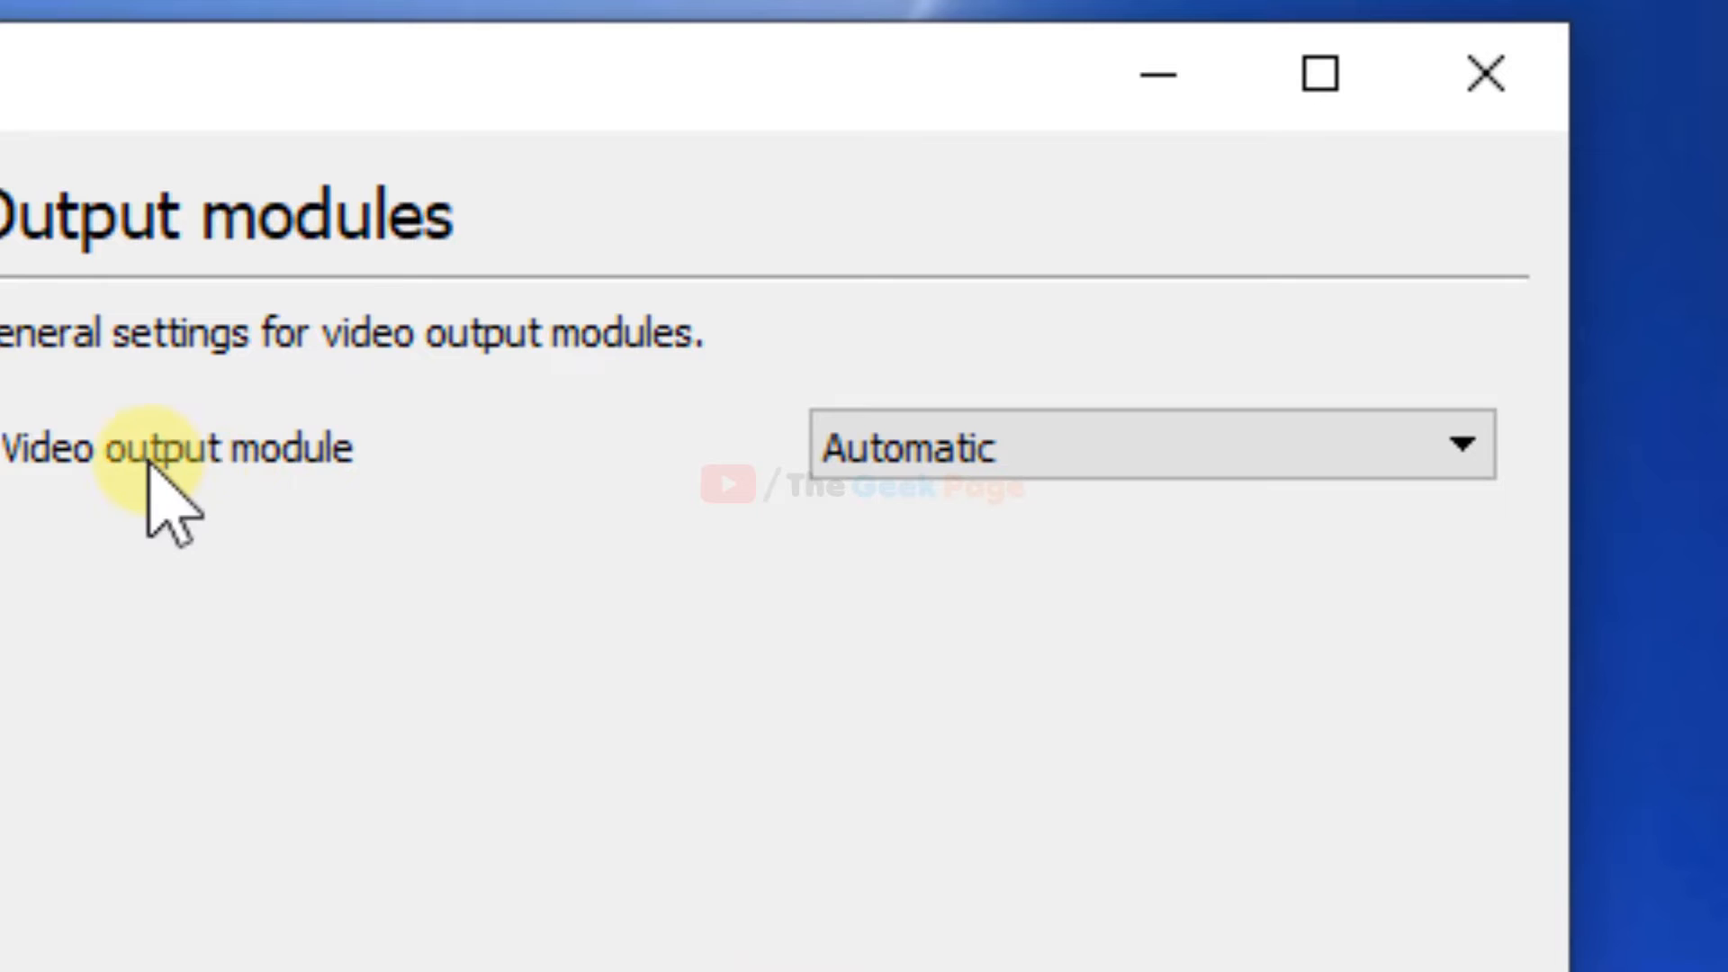
Set the video output module to Automatic and save the preferences.
left_click(1146, 447)
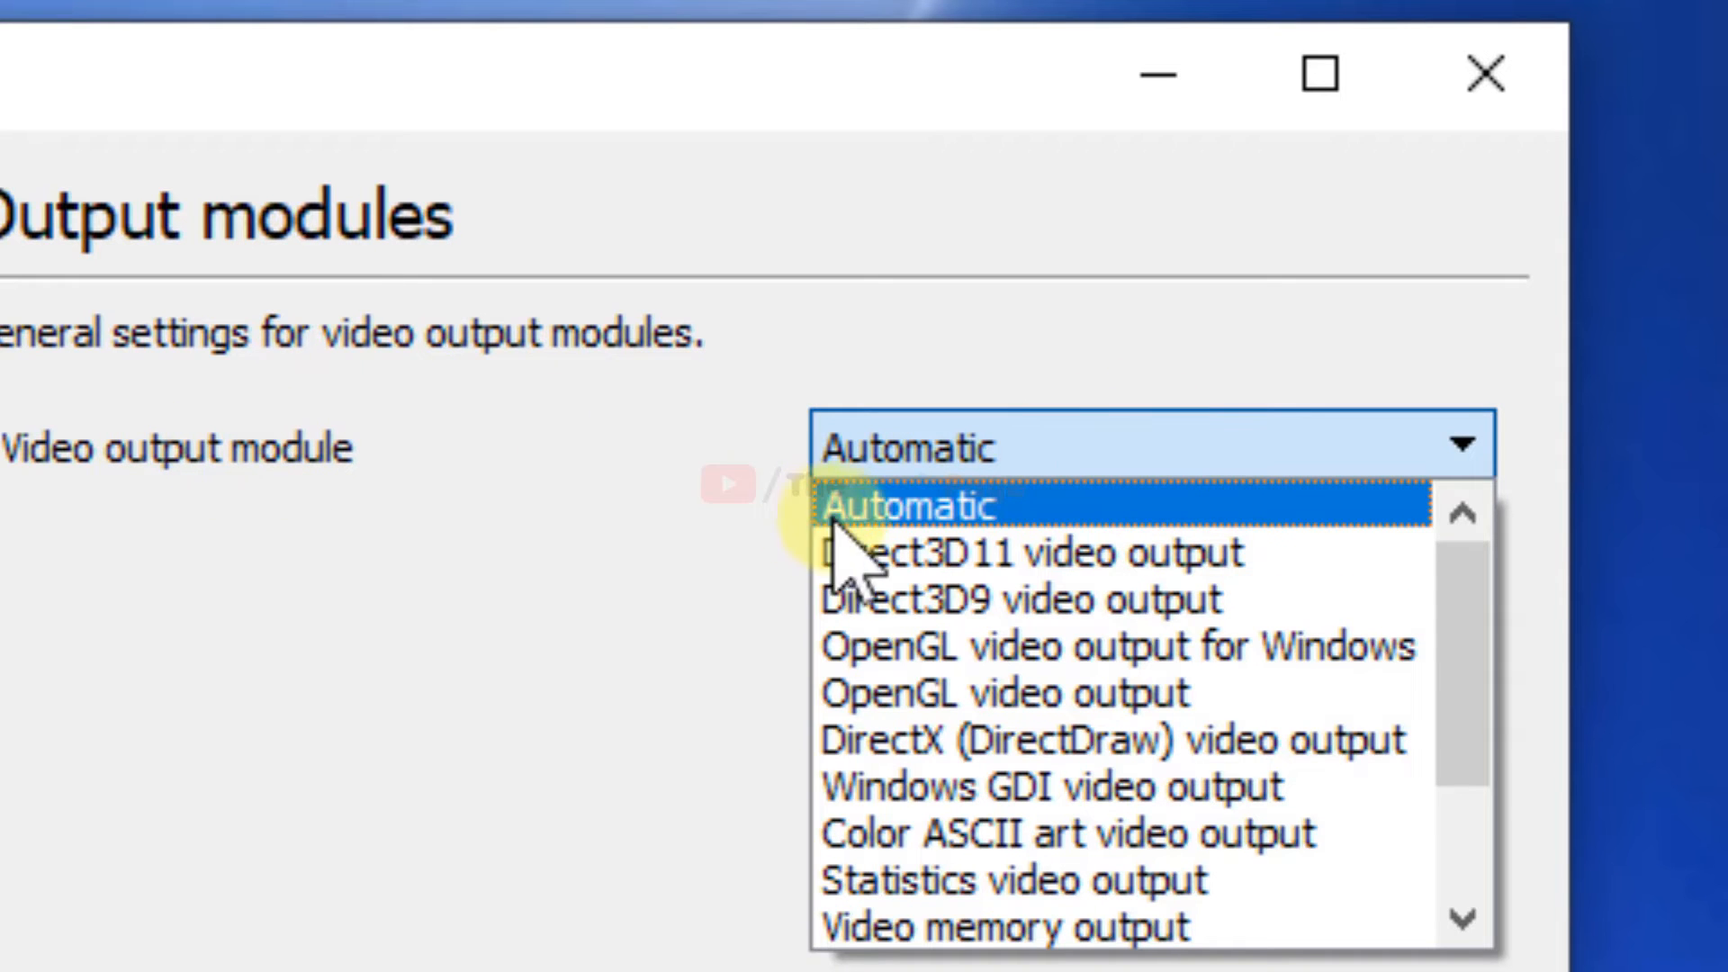
left_click(903, 505)
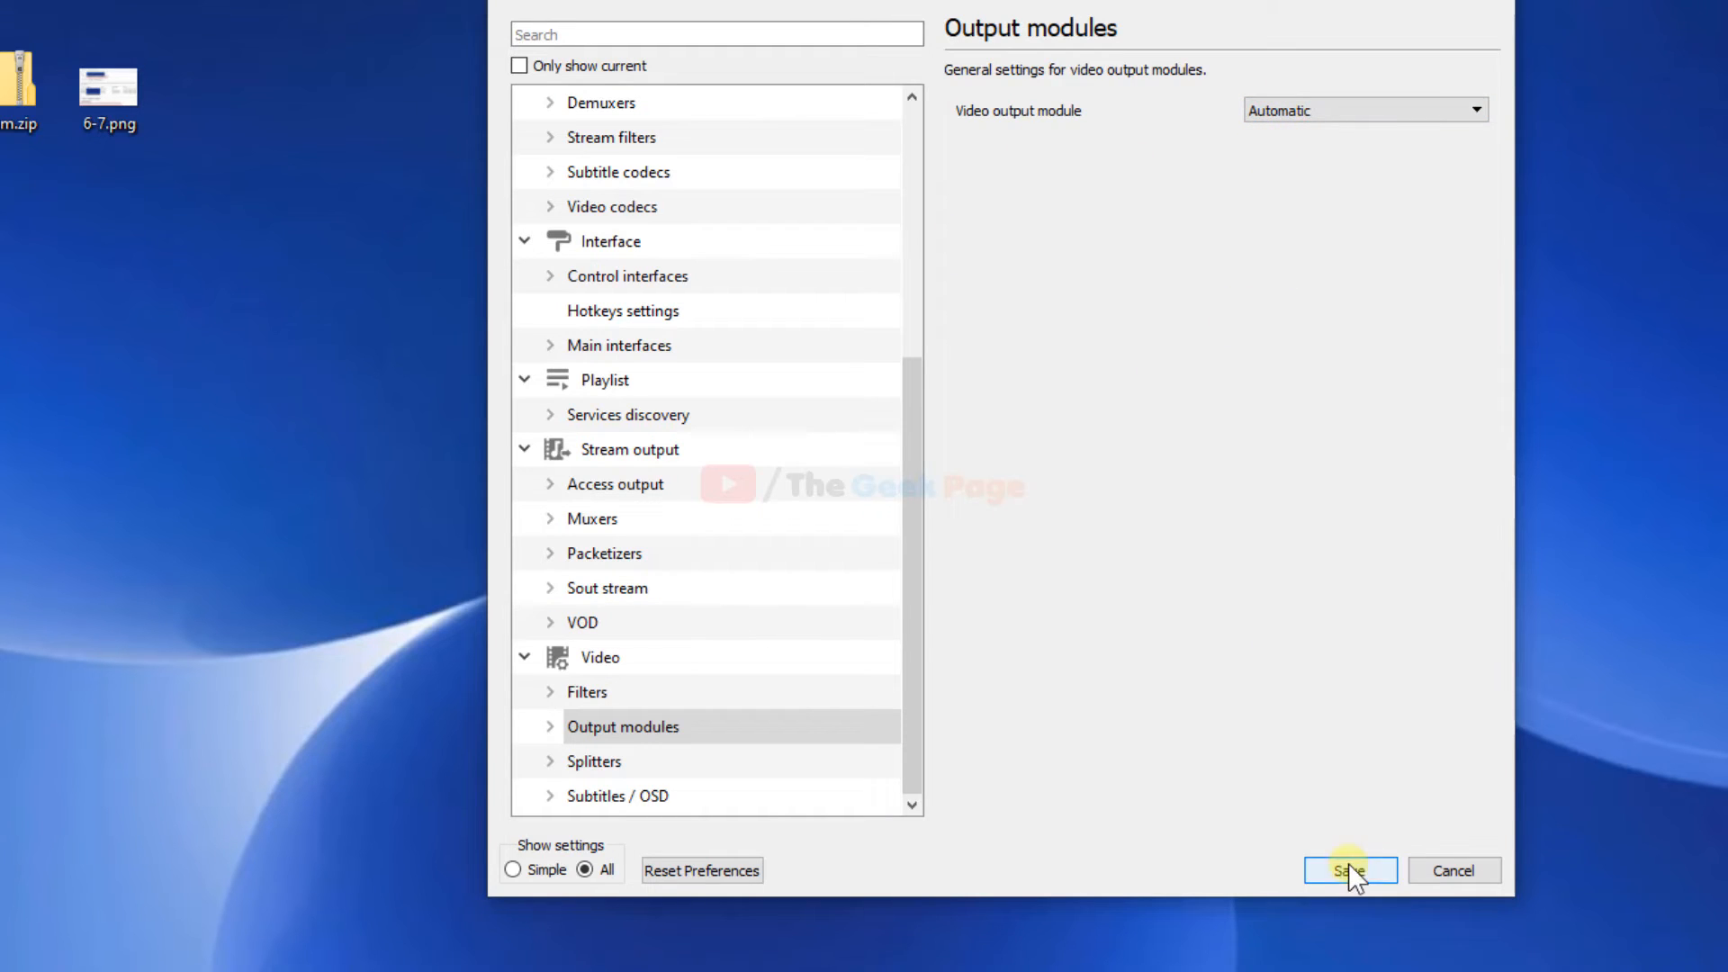
left_click(1349, 870)
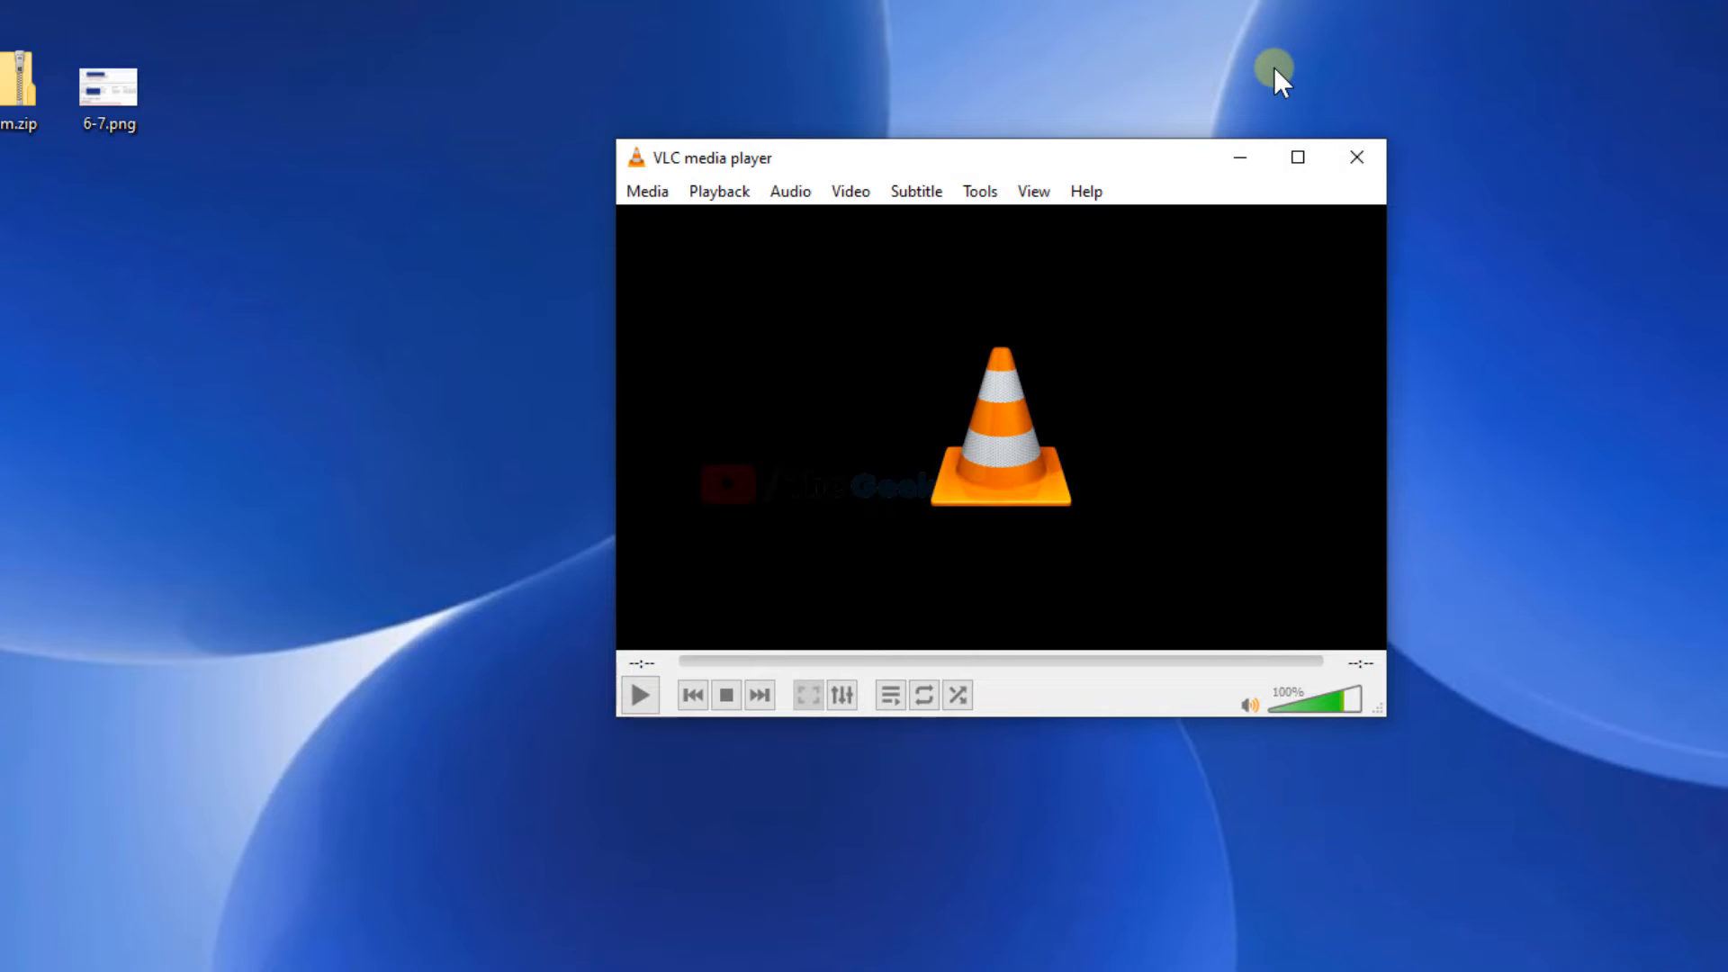
mouse_move(1015, 245)
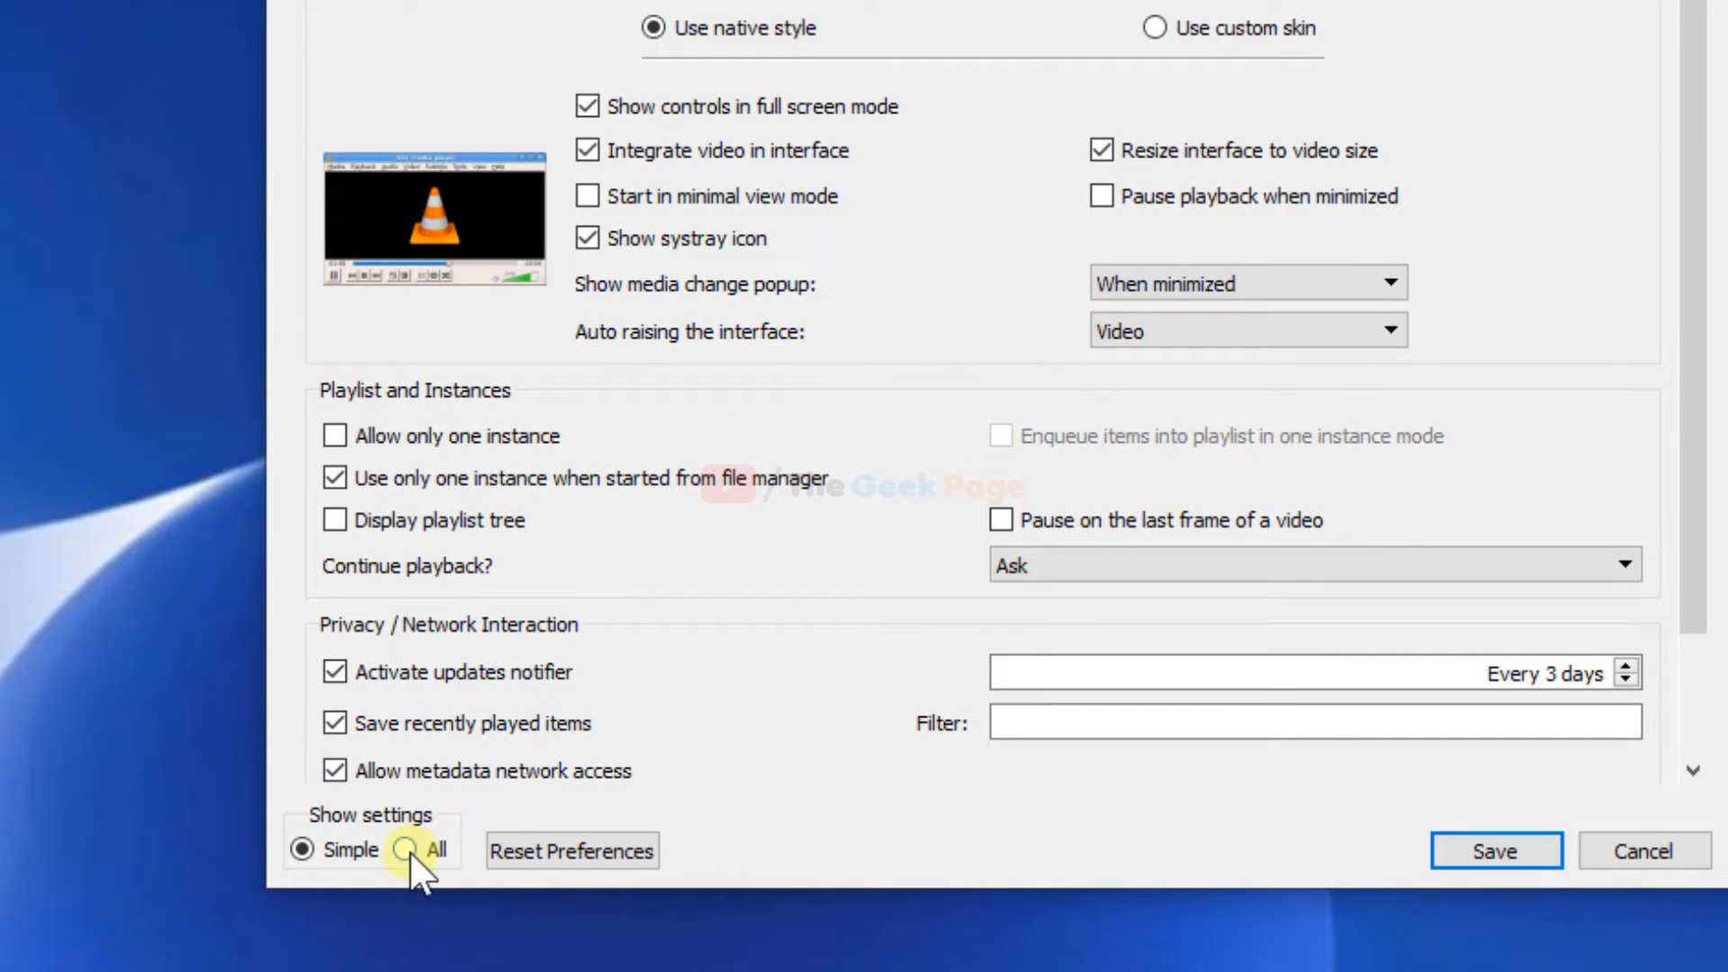
Show all preferences and expand Input / Codecs > Video codecs to reveal FFmpeg.
left_click(406, 850)
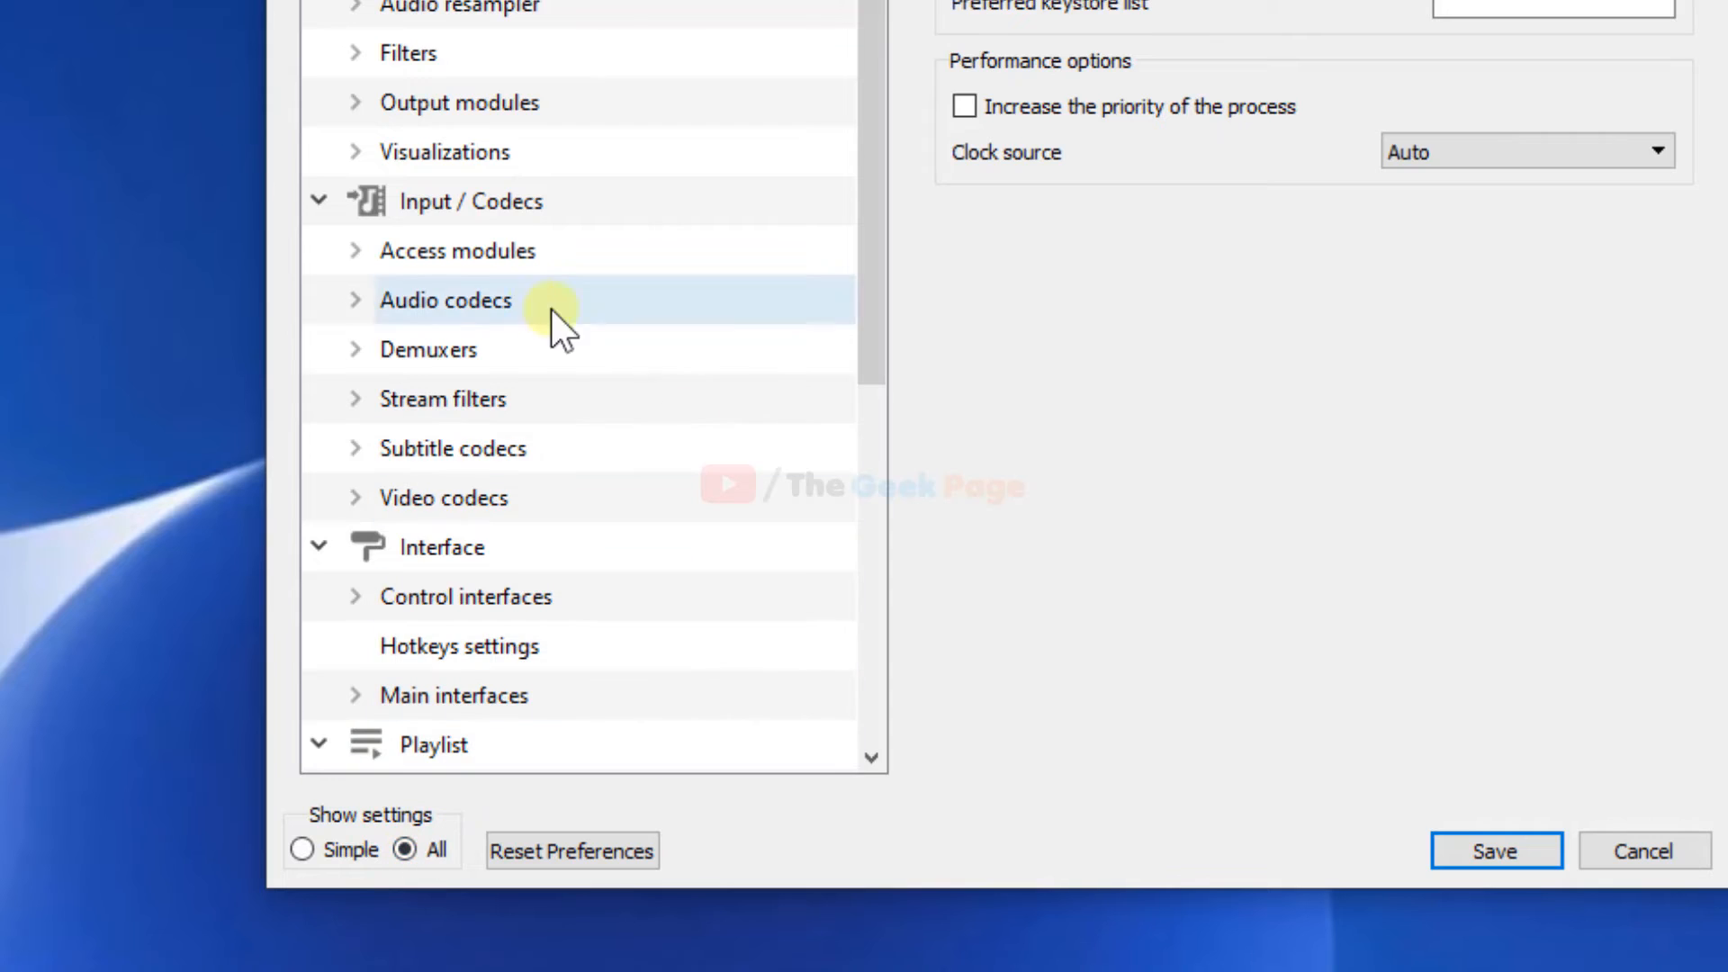
left_click(470, 201)
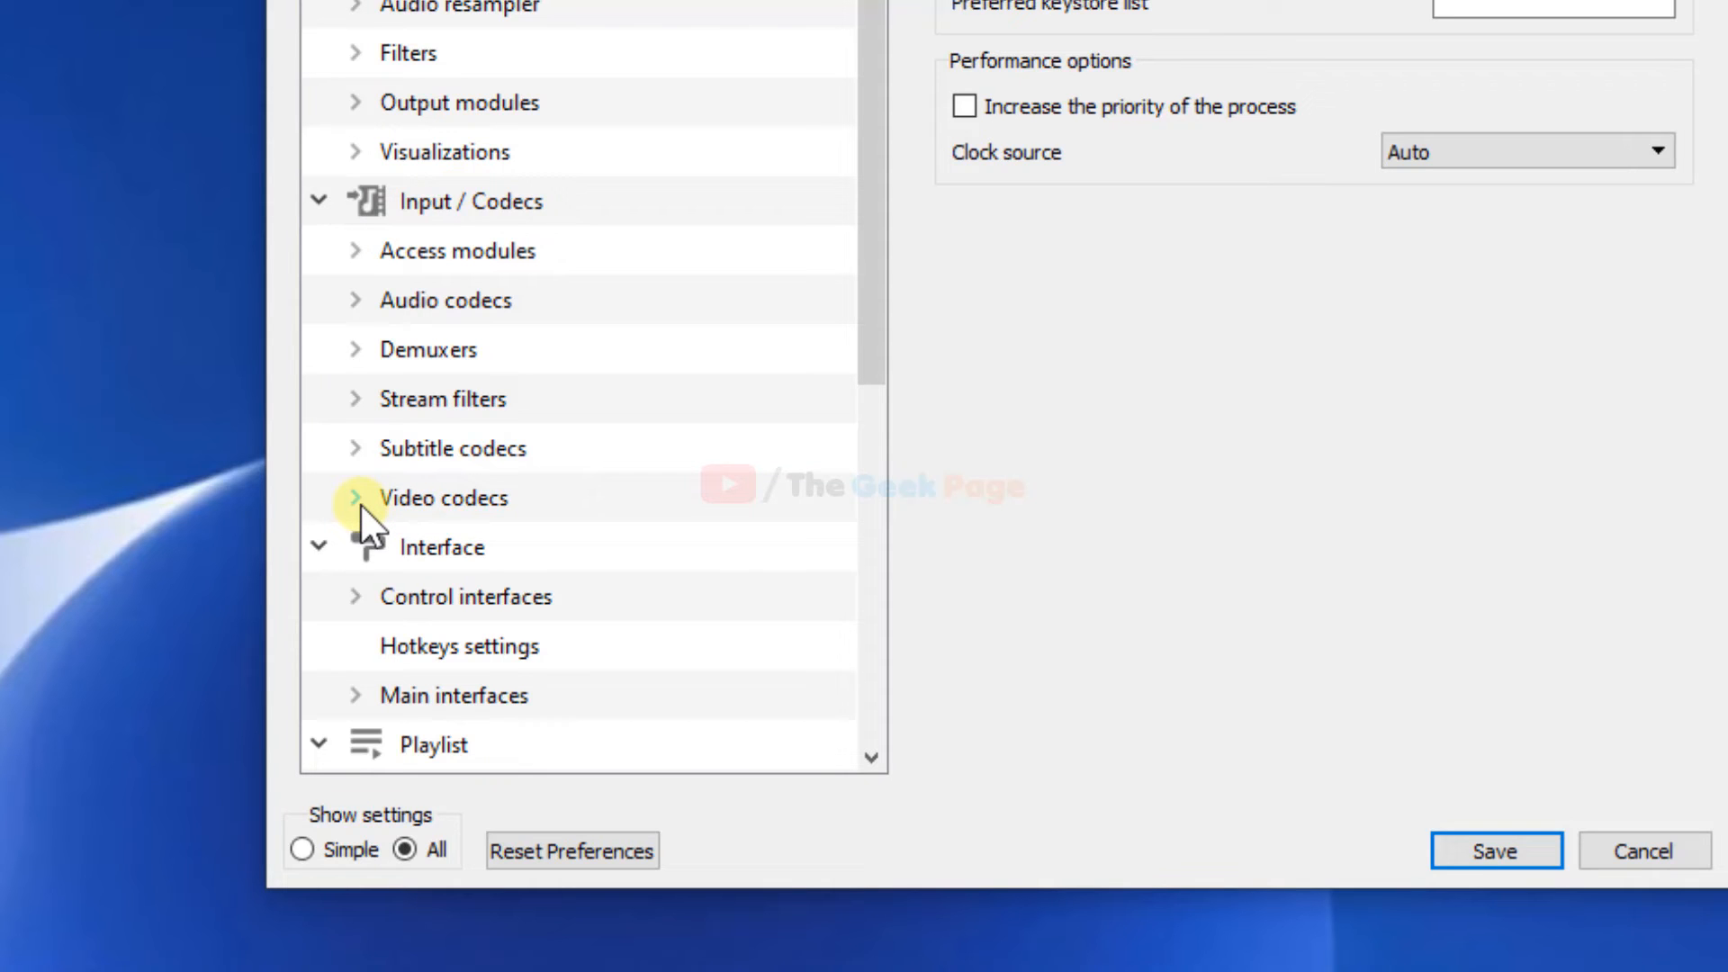
left_click(355, 497)
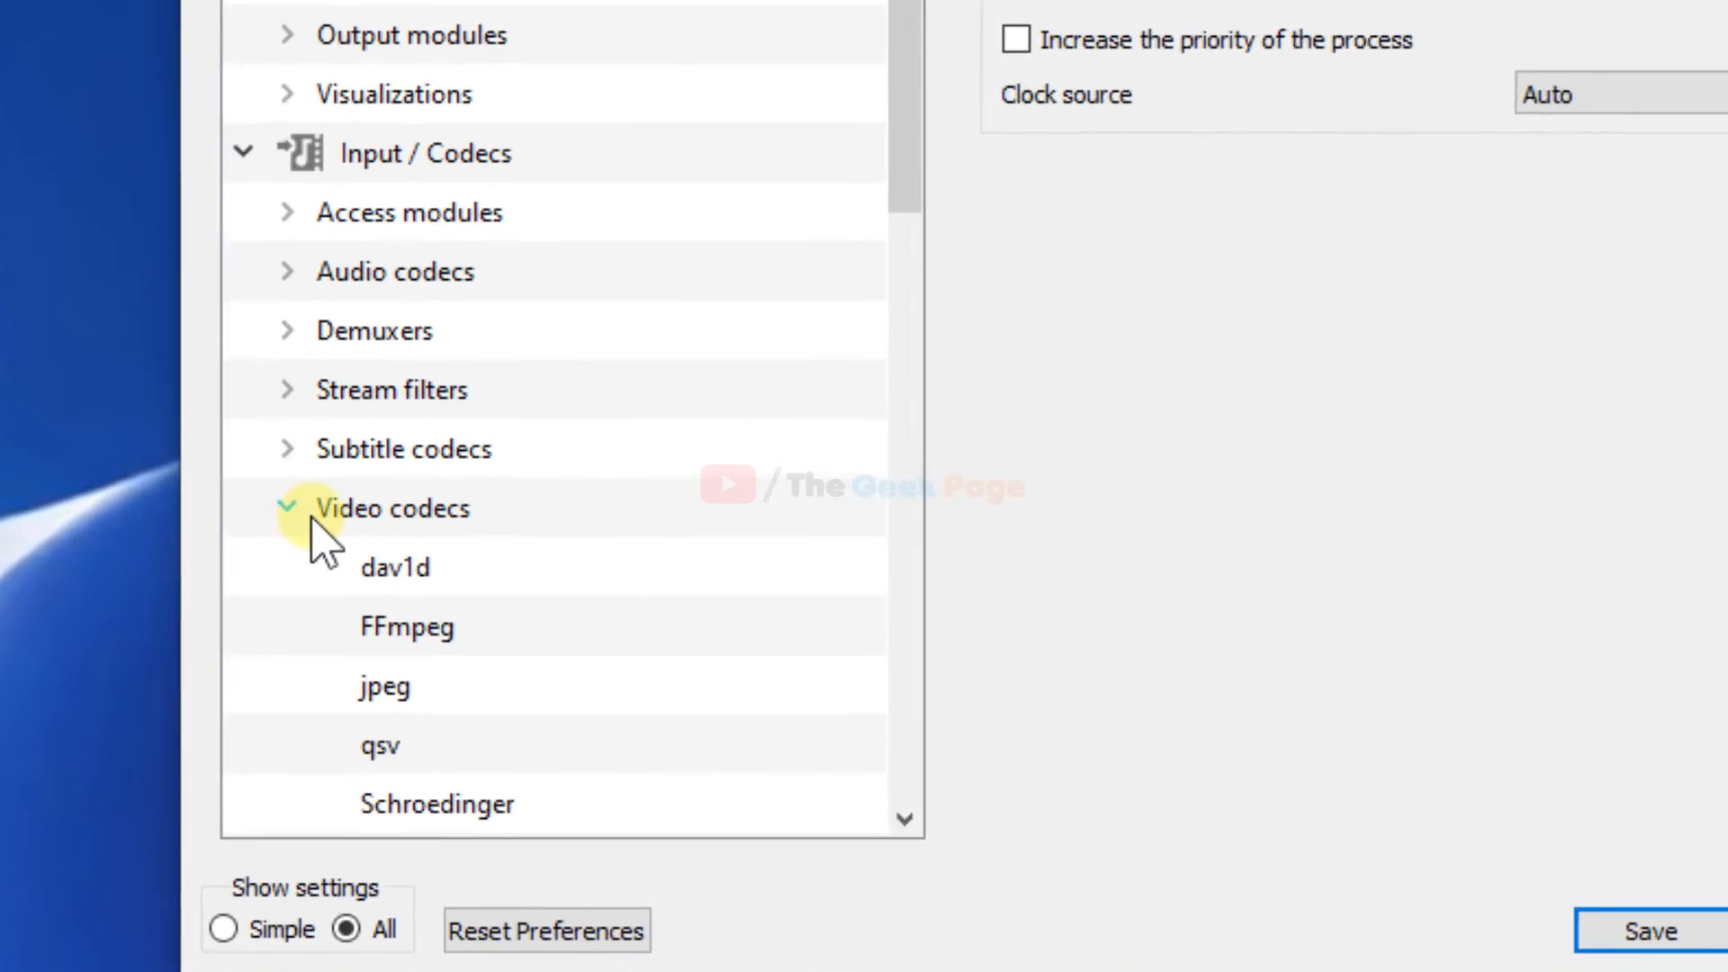
left_click(406, 627)
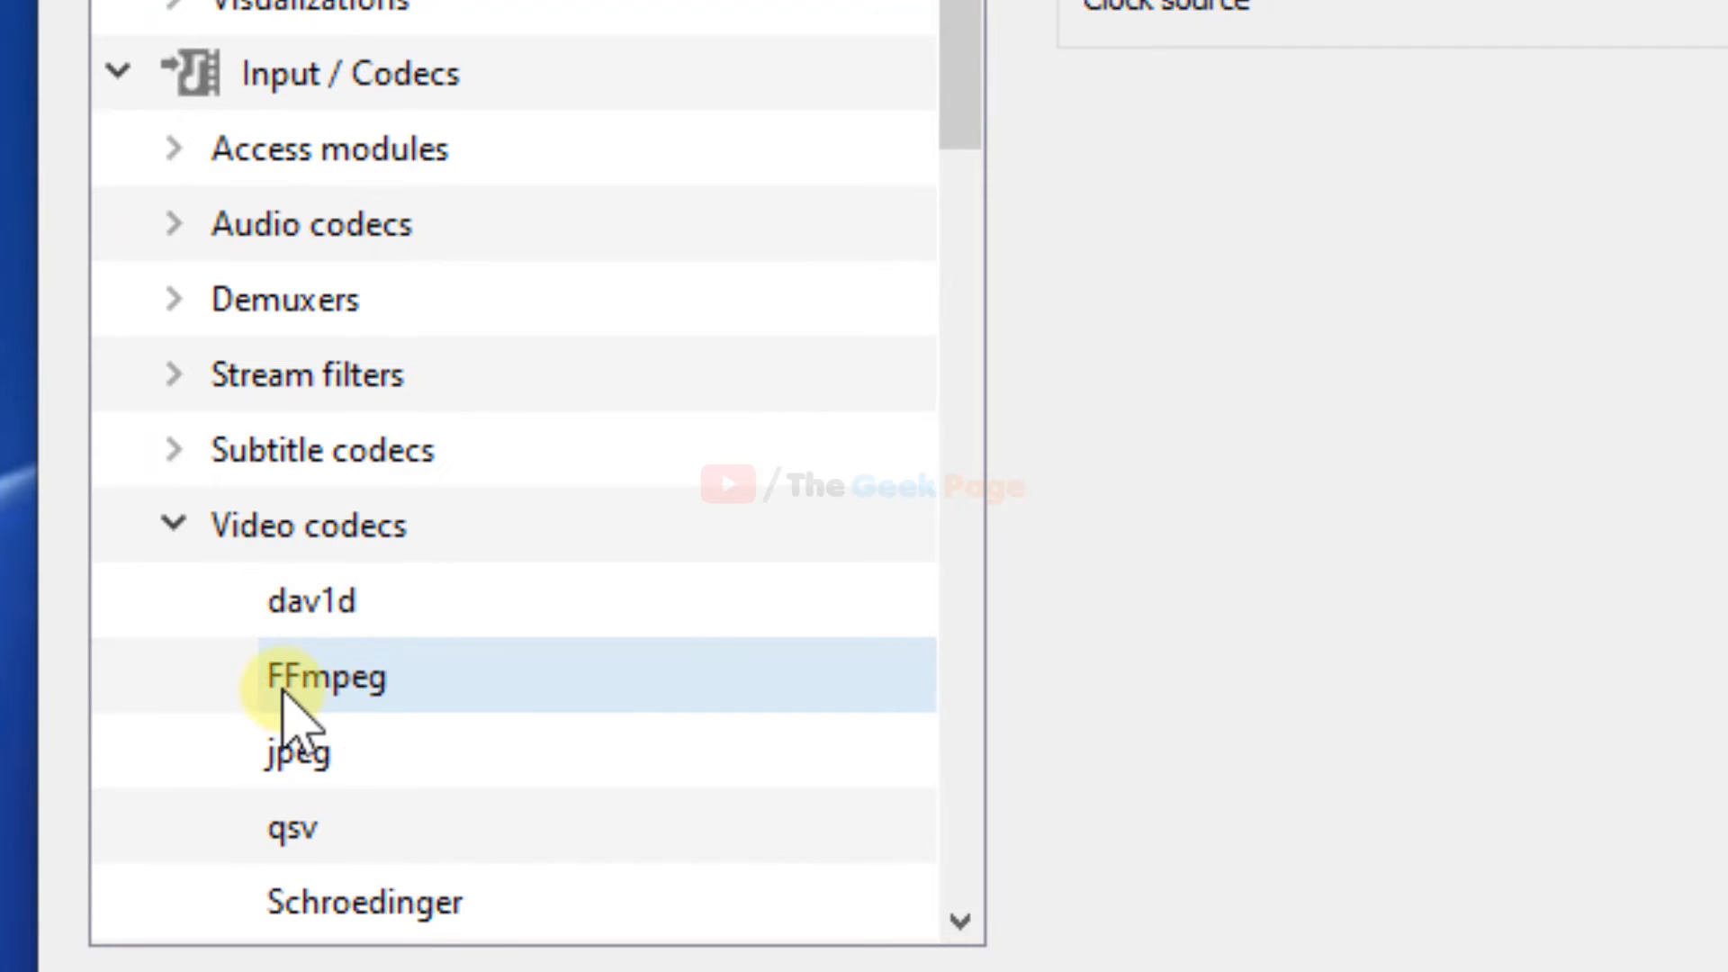
Open the FFmpeg decoder settings and change decoding Threads from 0 to 2.
left_click(325, 677)
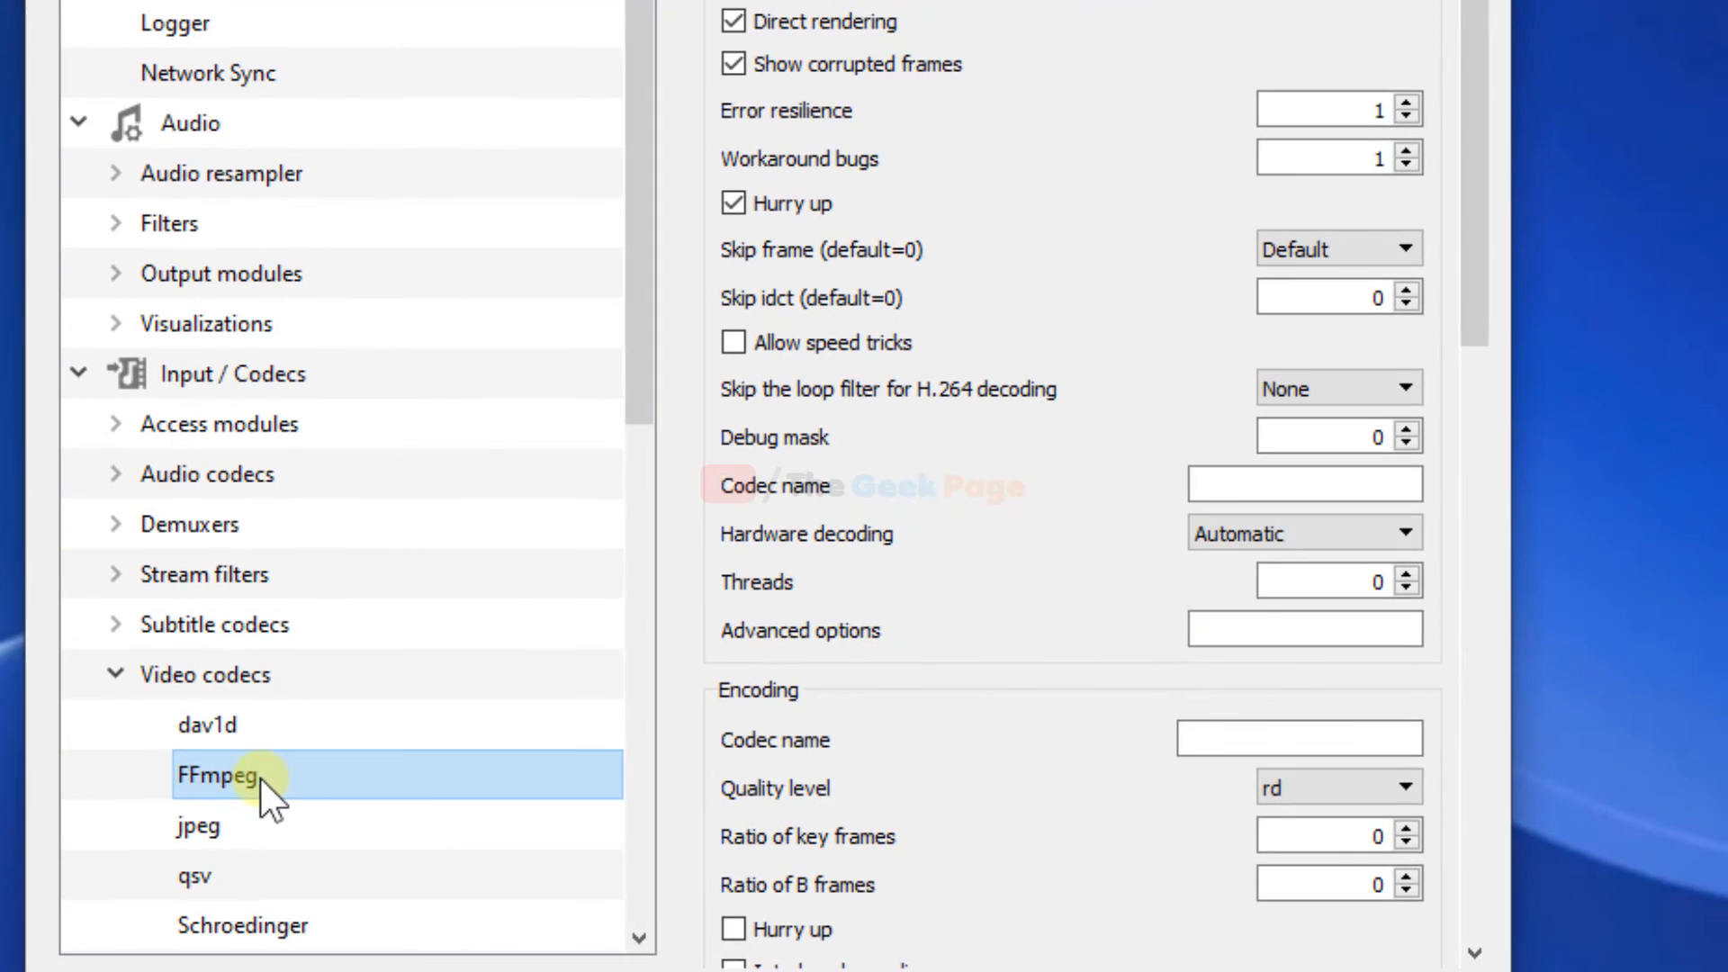
scroll("down", 3)
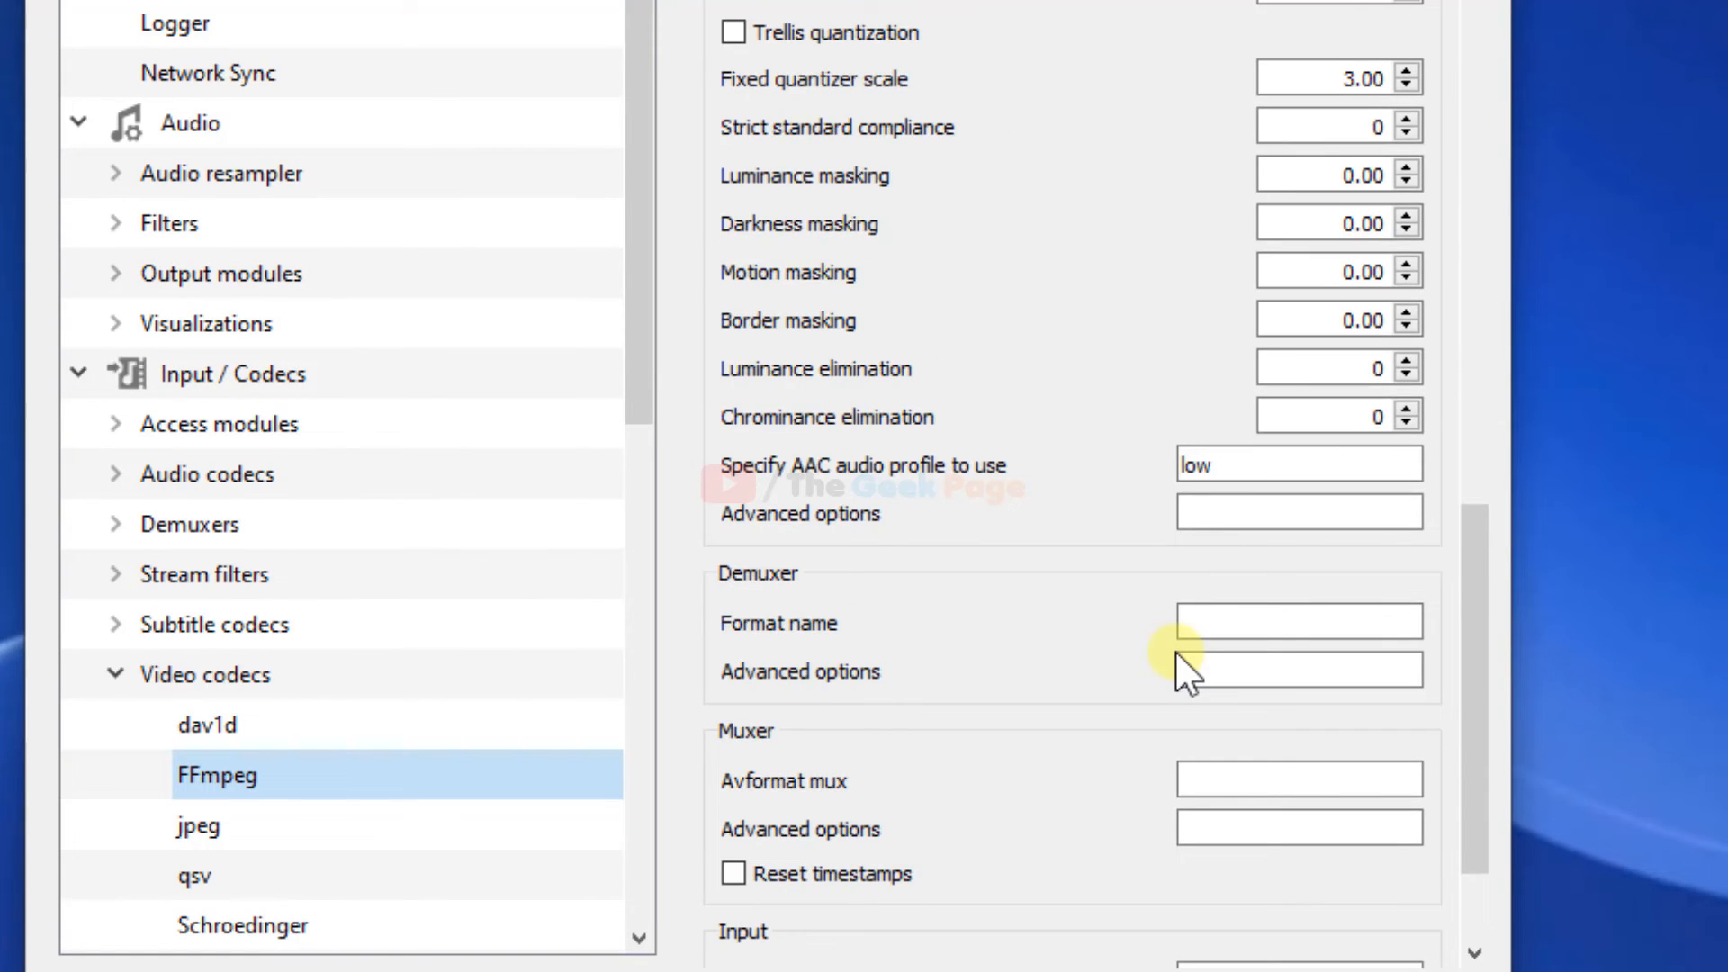
scroll("down", 3)
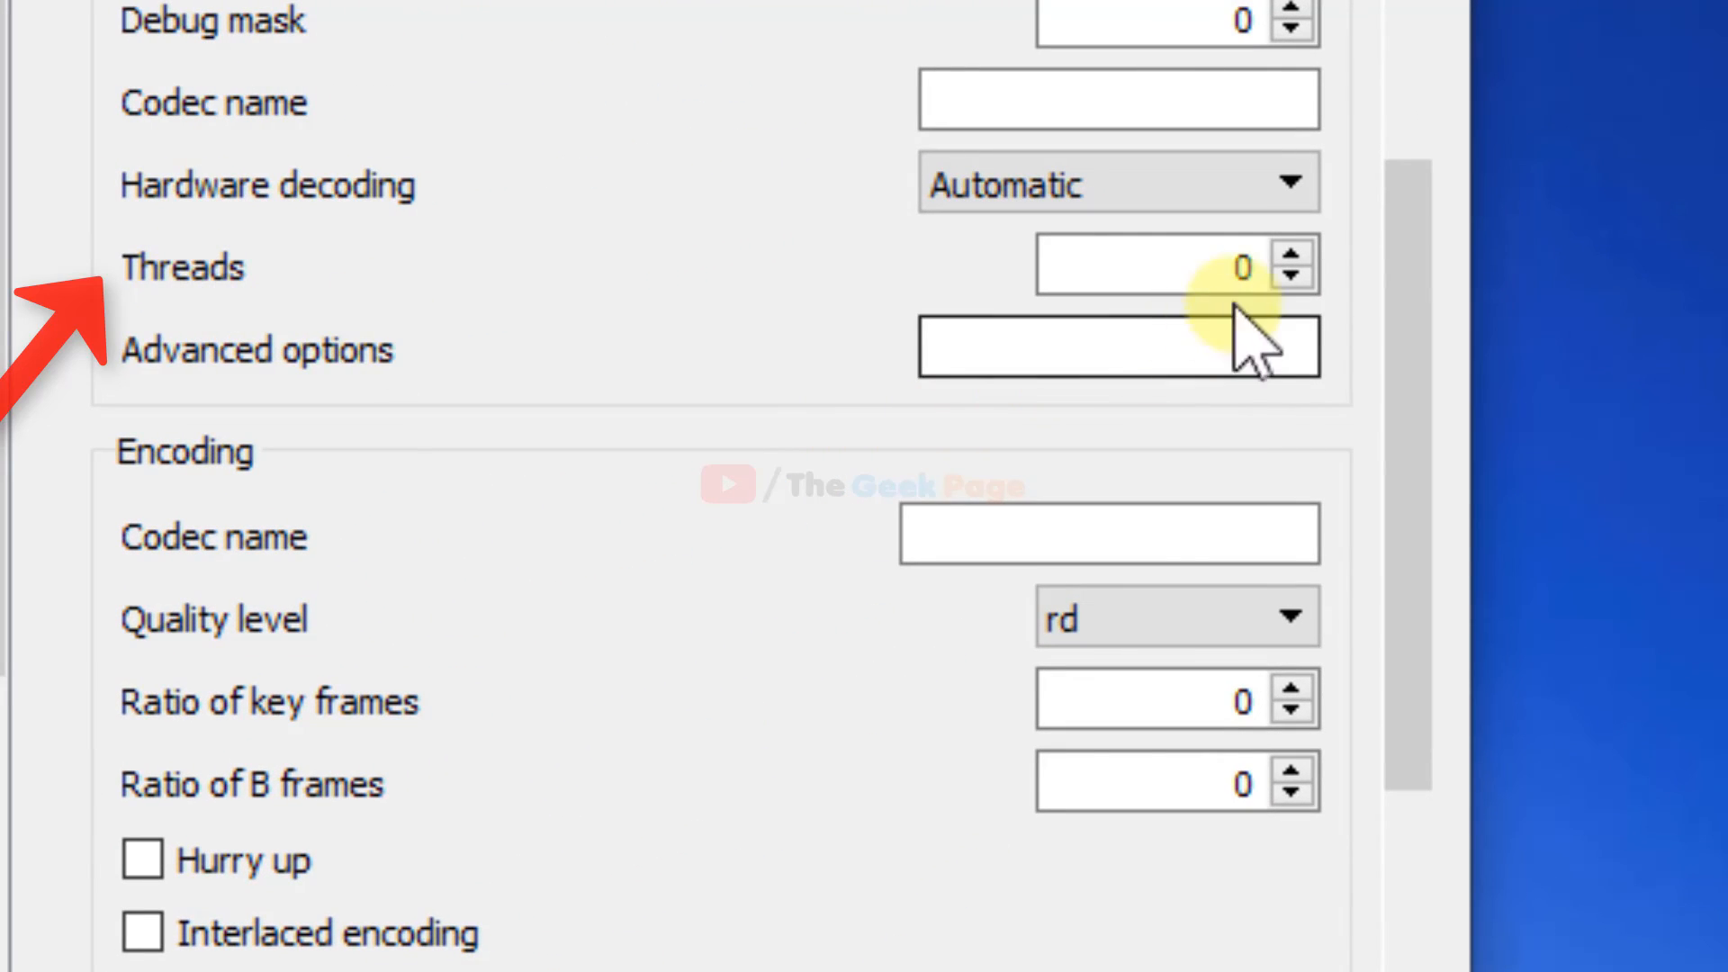
type("2")
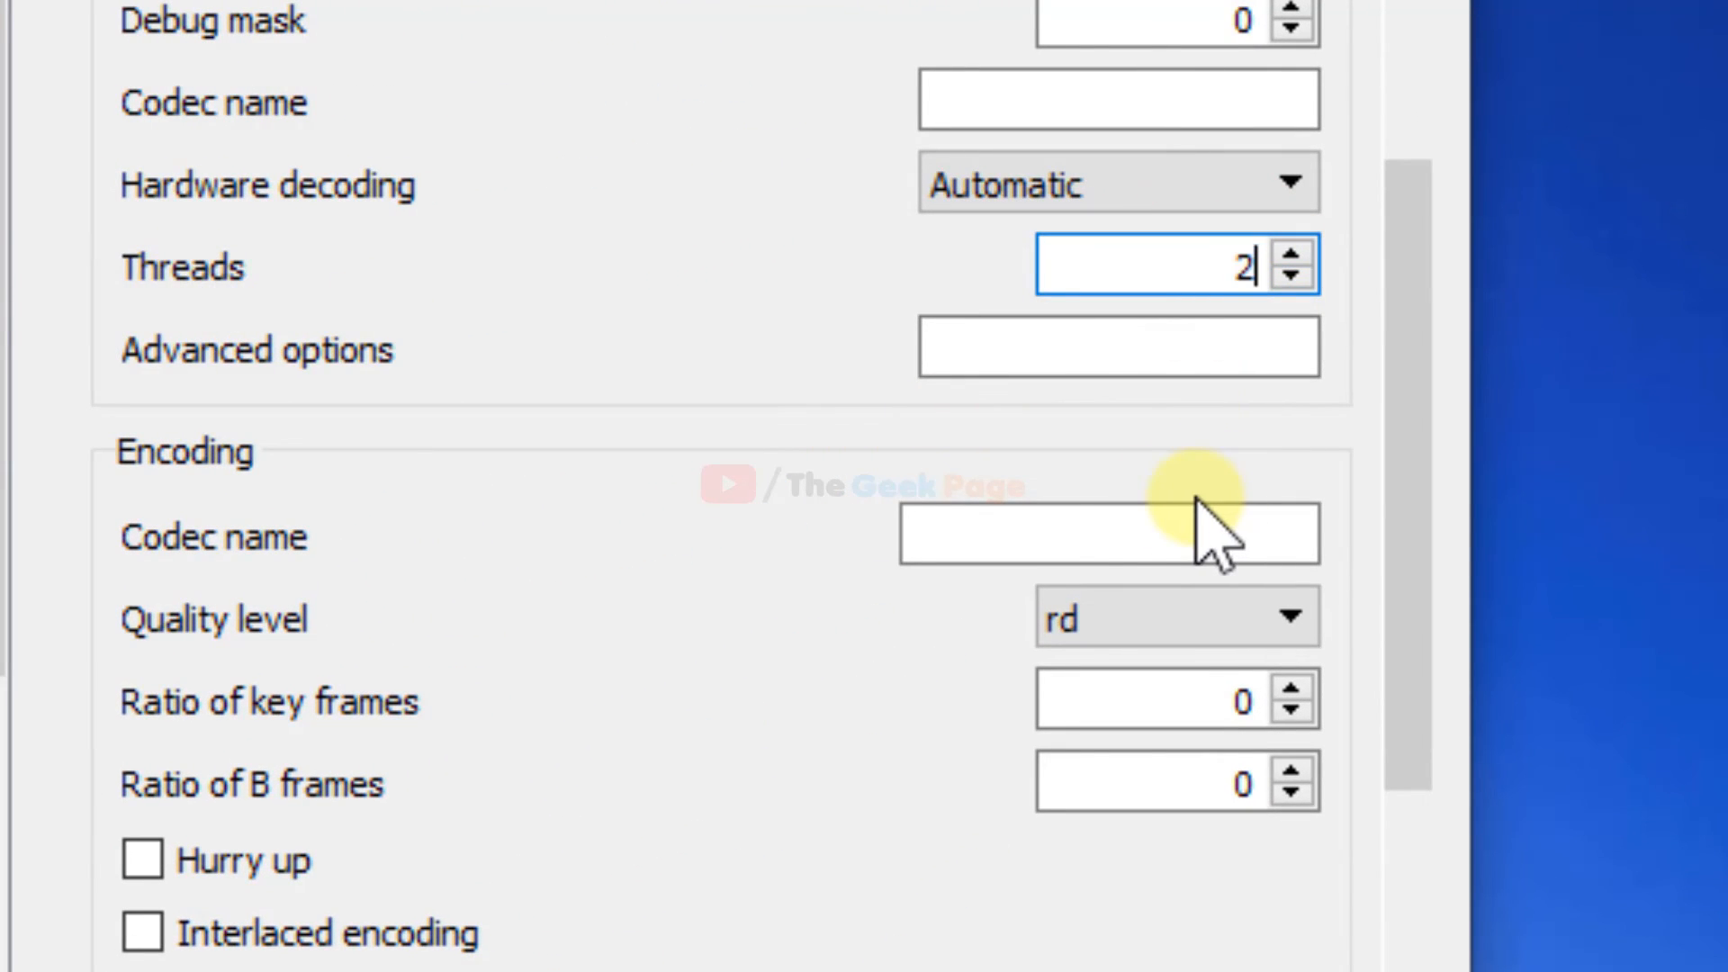